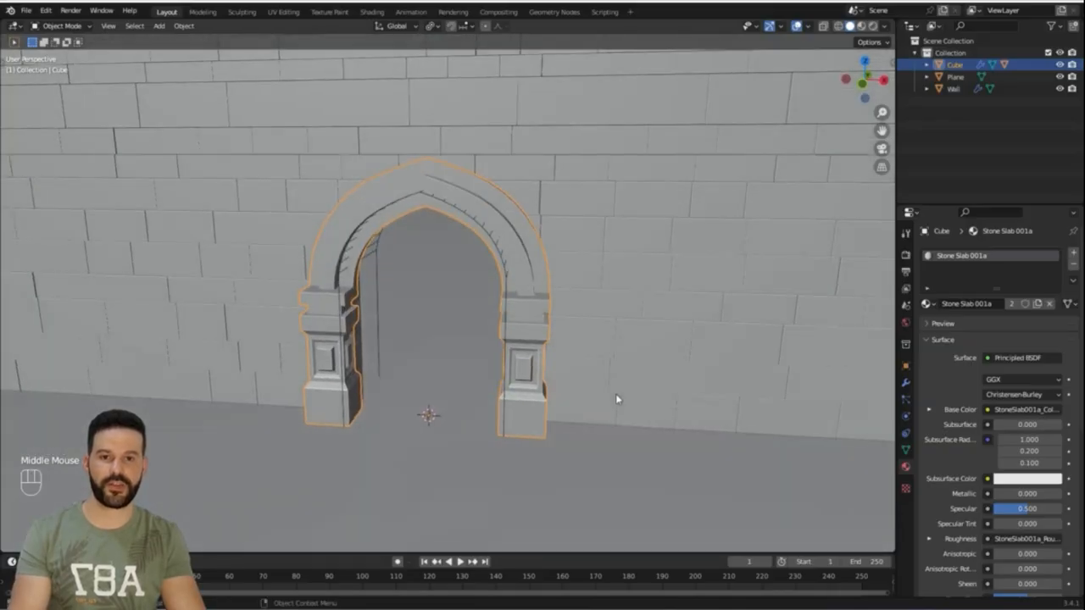
Slide the archway sideways along the wall with a grab move
key(g)
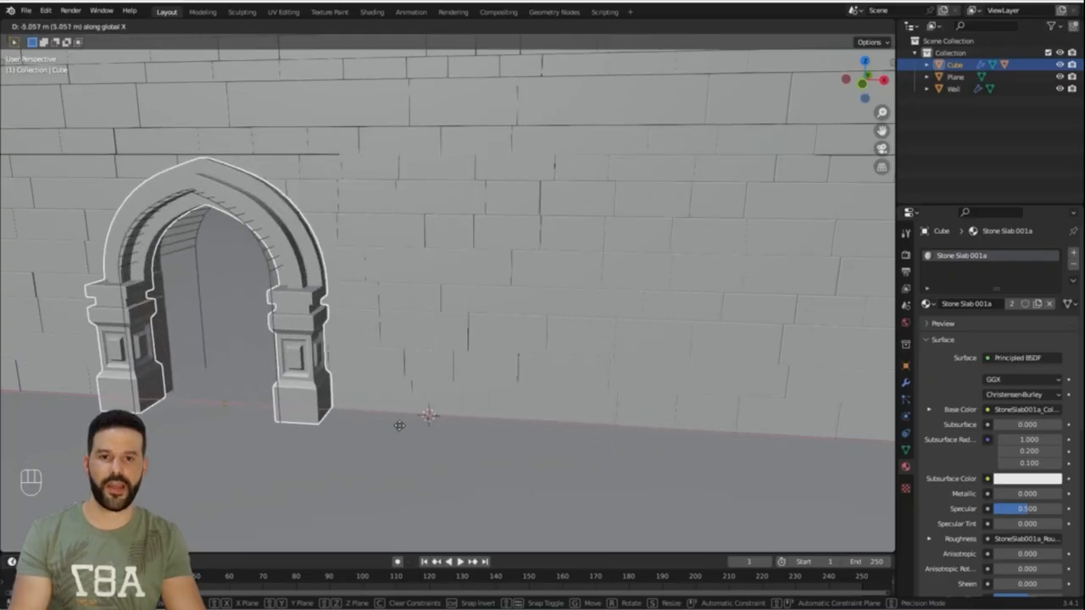
drag(398, 426, 602, 478)
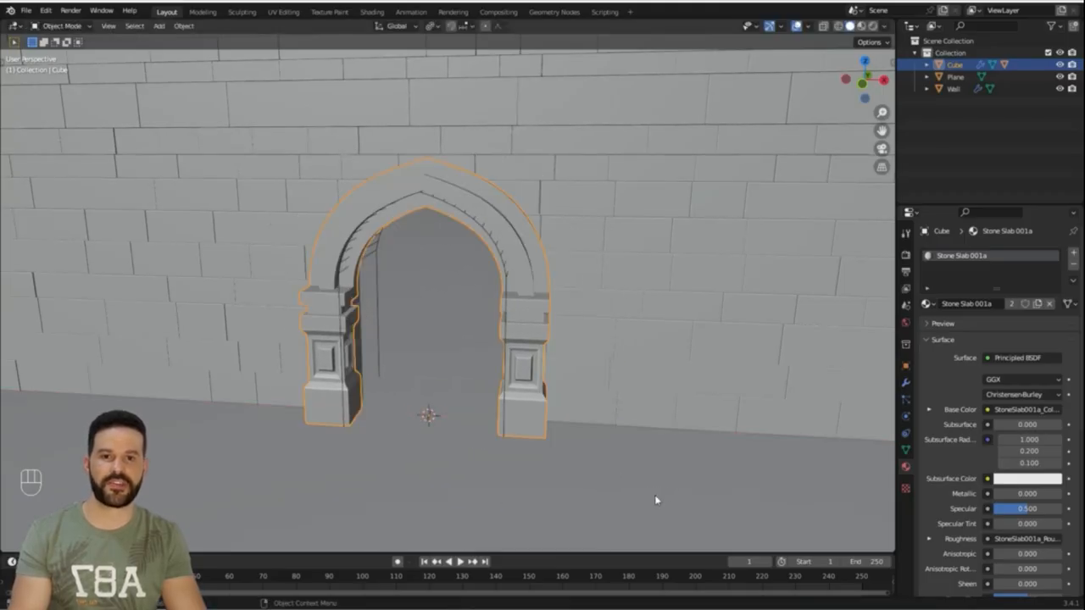
mouse_move(827, 155)
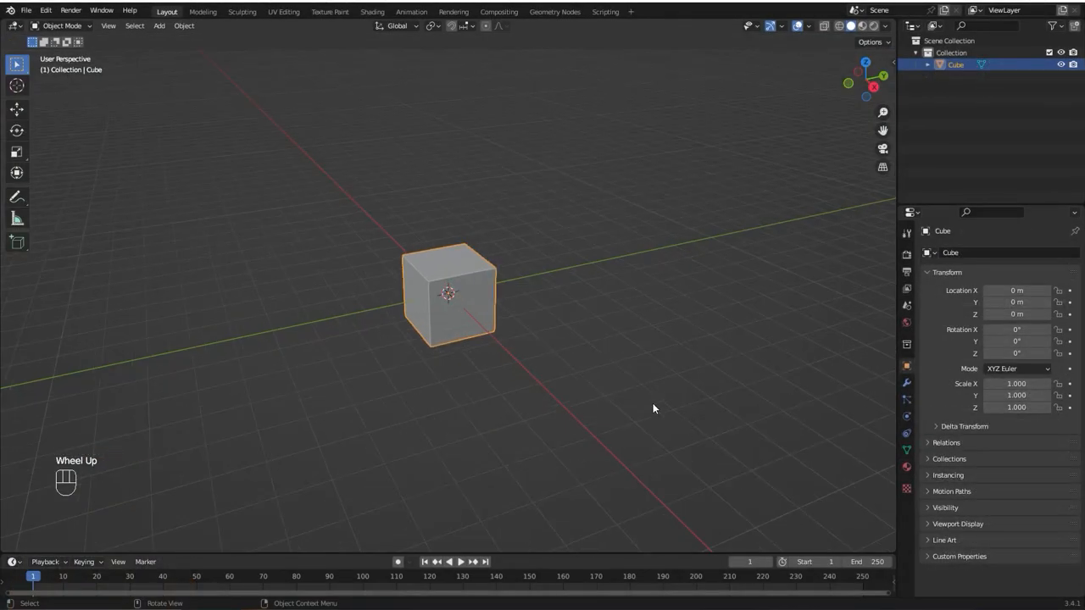
scroll(up, 3)
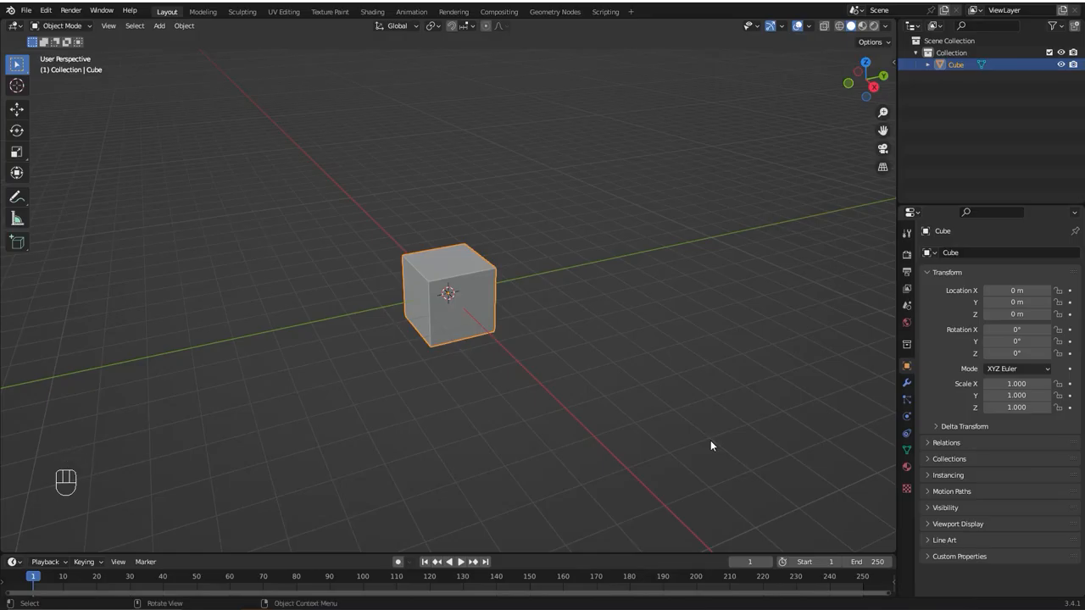
Narrow the cube to 0.5 on X and Y and add two horizontal loop cuts for base and cap
key(s)
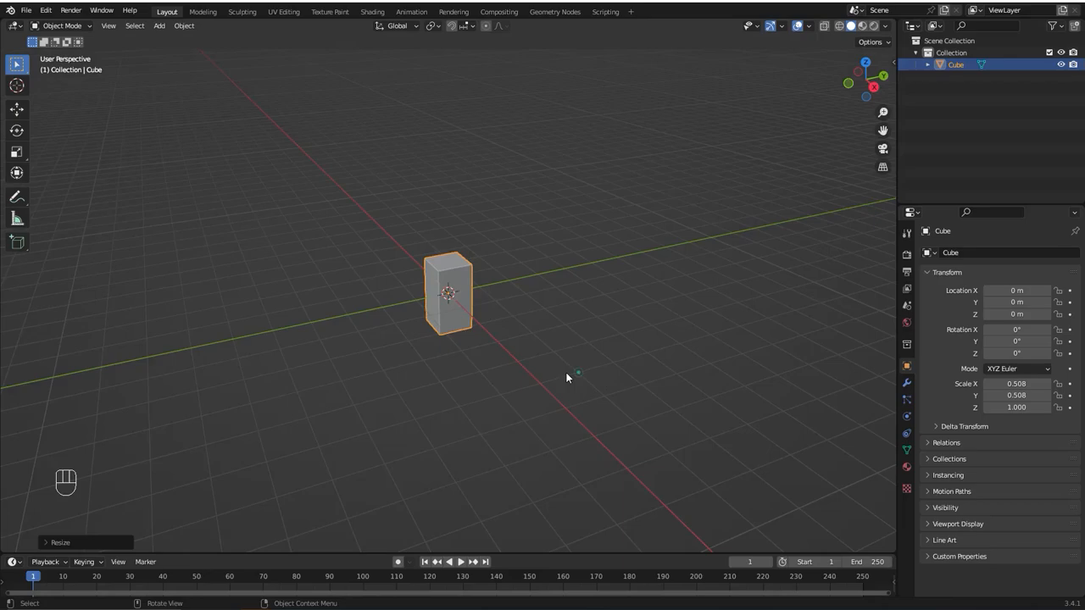
scroll(up, 3)
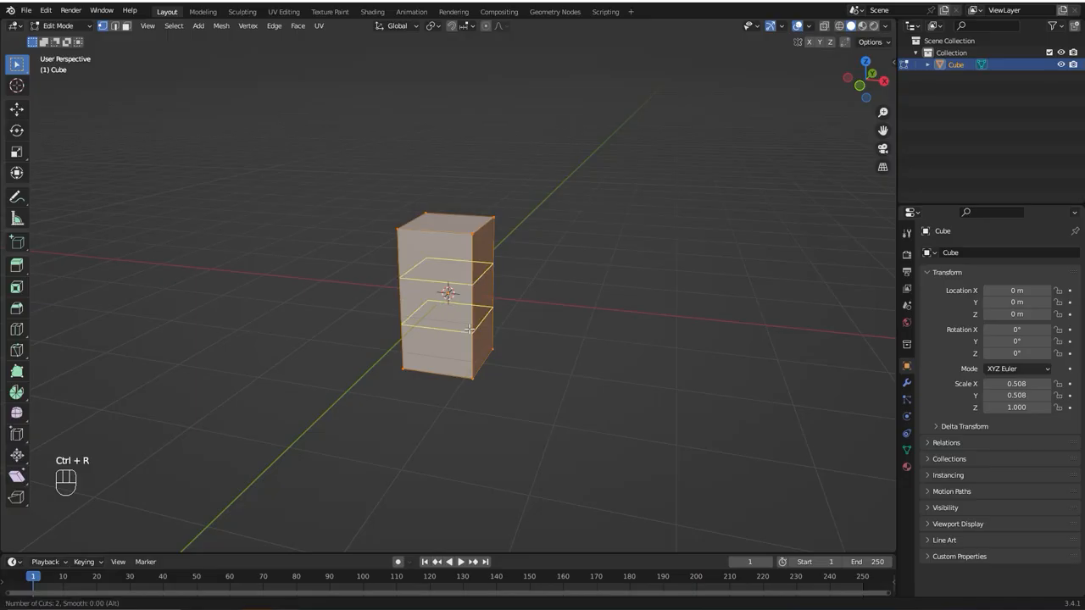
key(s)
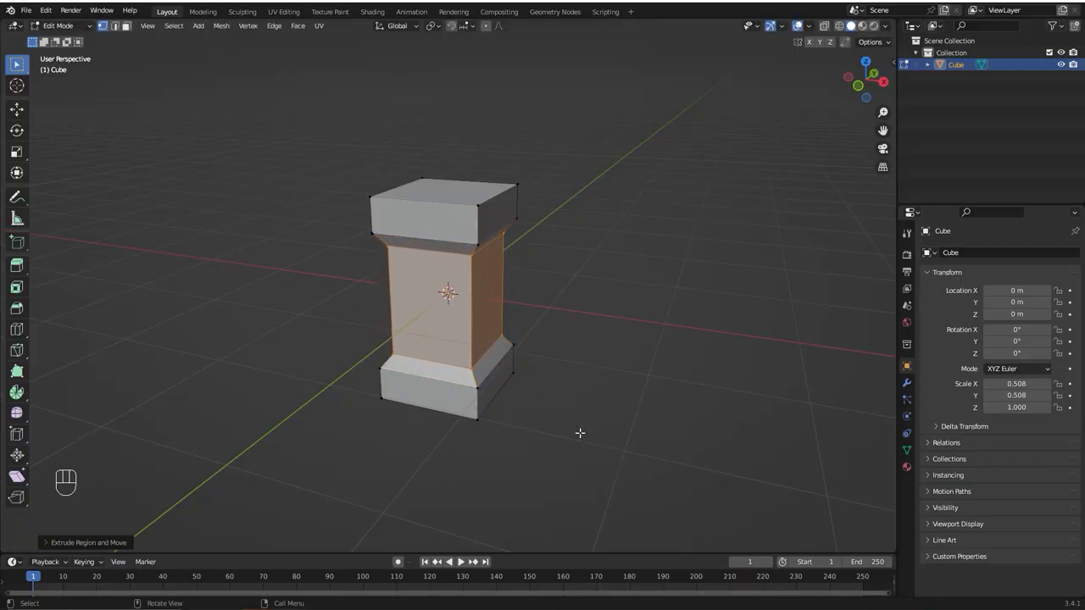
scroll(up, 3)
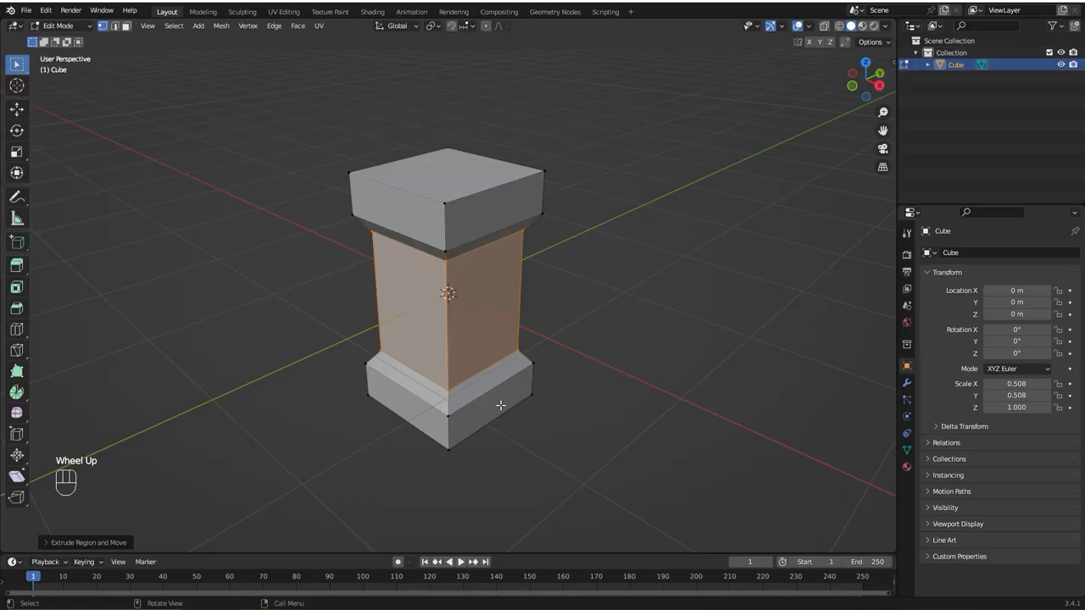
Inset the middle side faces of the pillar to frame a panel on each side
click(437, 329)
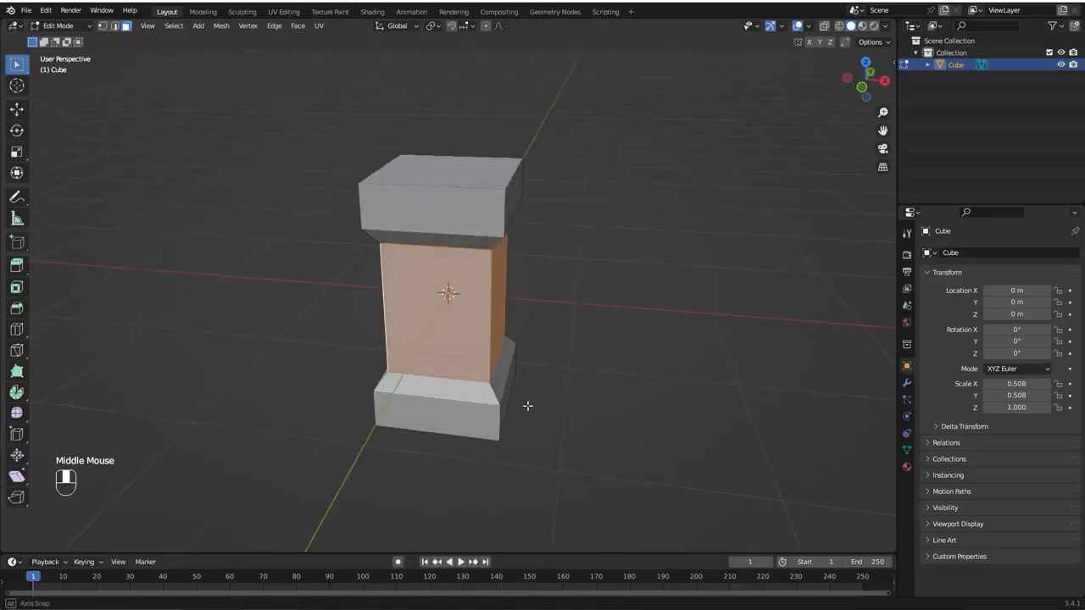
drag(527, 407, 685, 458)
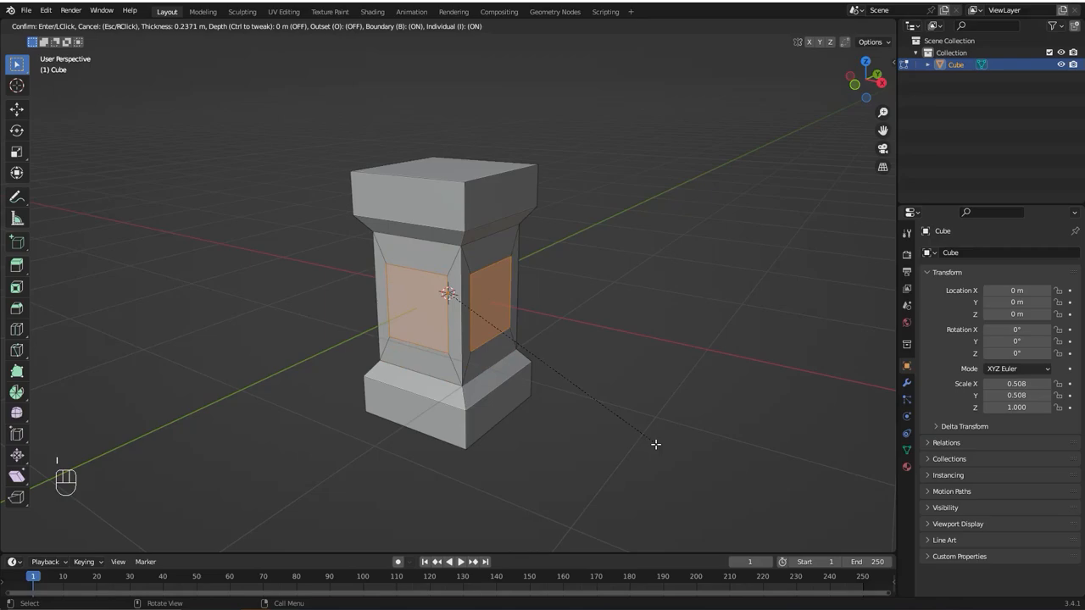
mouse_move(656, 447)
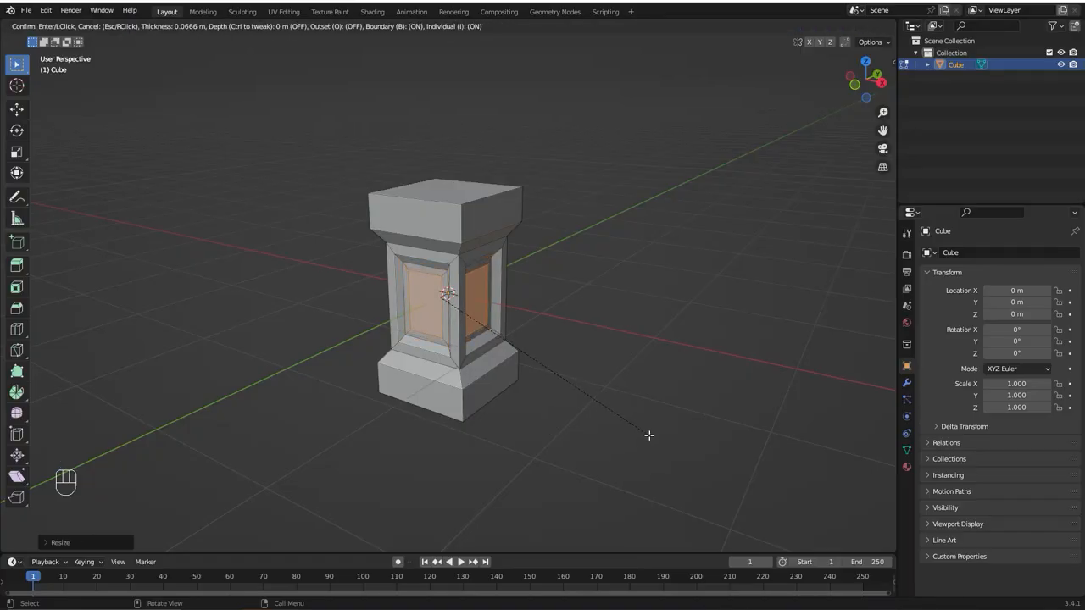
click(648, 434)
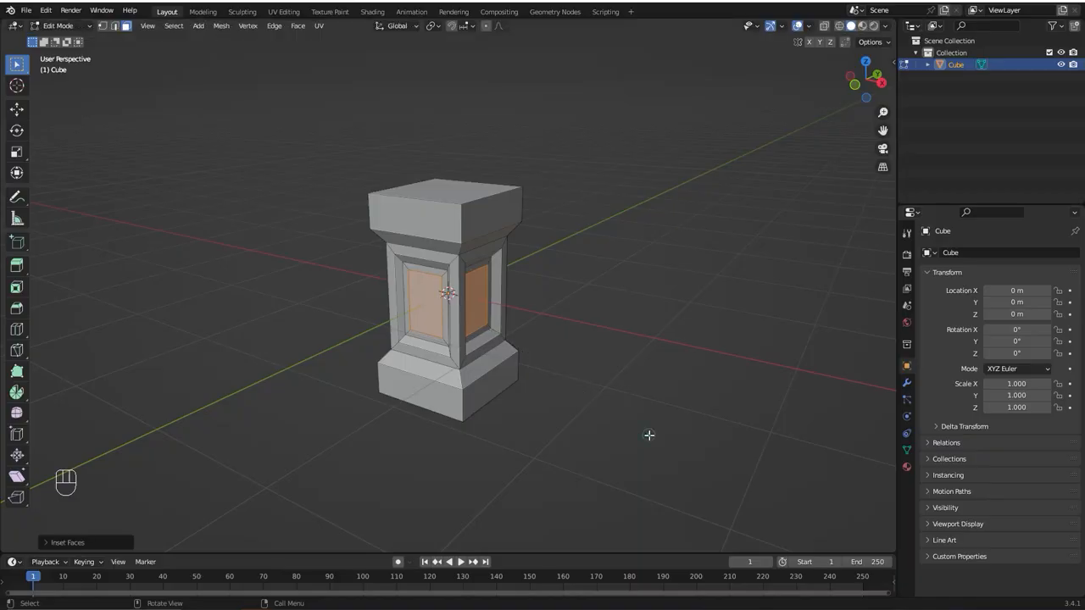
click(434, 26)
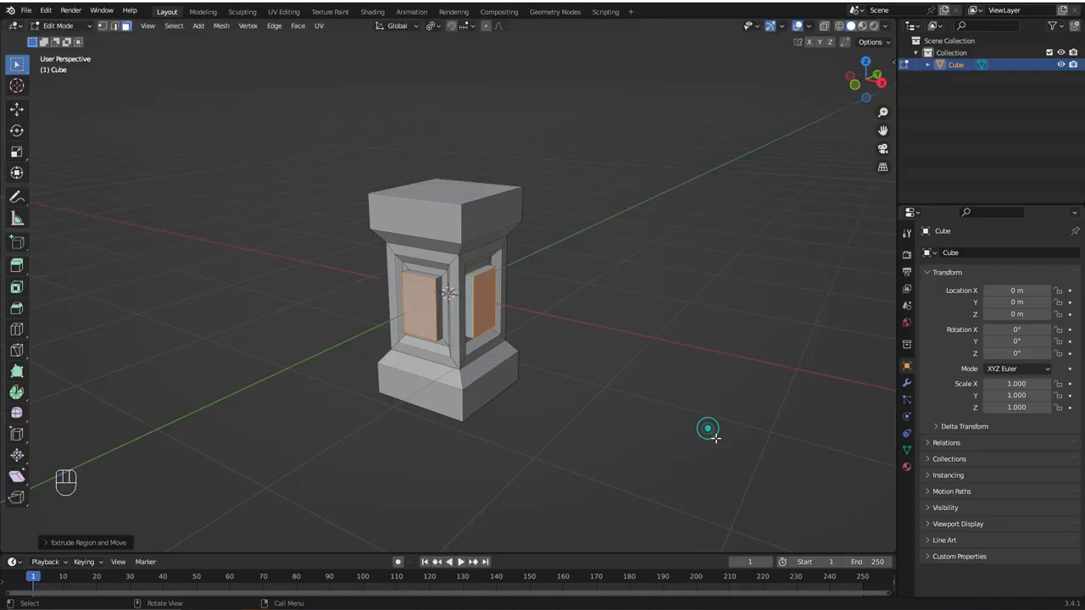
Push the panel faces into the pillar and shrink them into recessed panels
key(s)
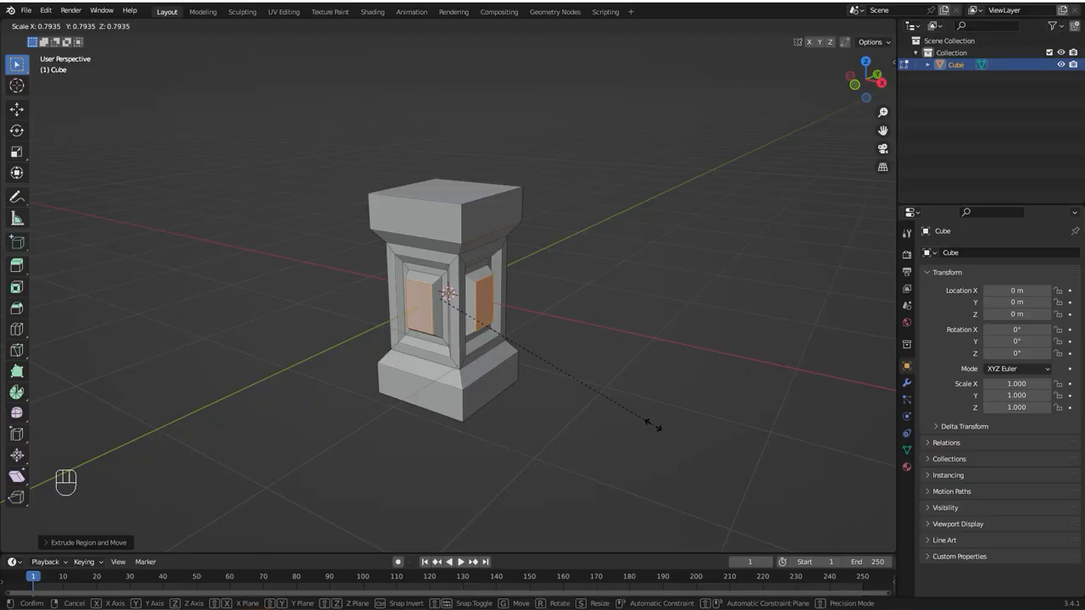
key(Tab)
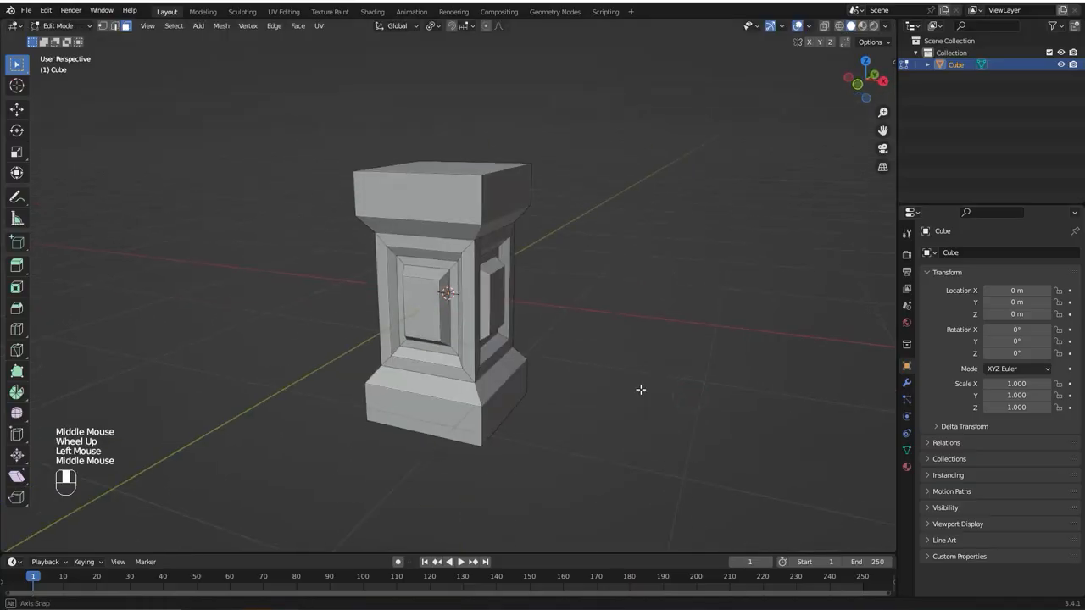
drag(641, 390, 671, 409)
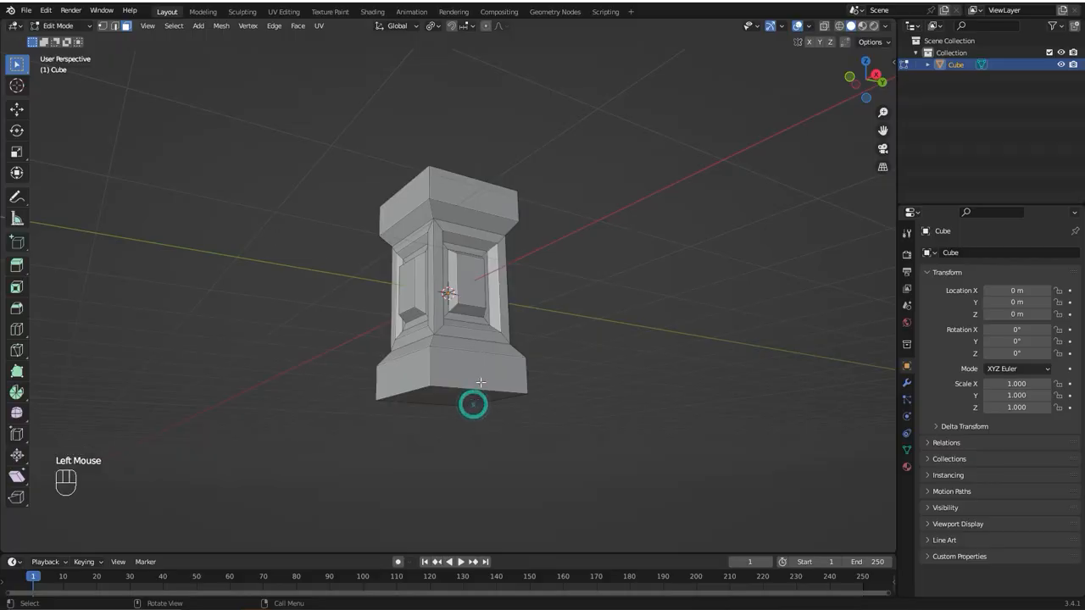
Extrude a second stepped tier onto the pillar's cap, viewed from the top
key(g)
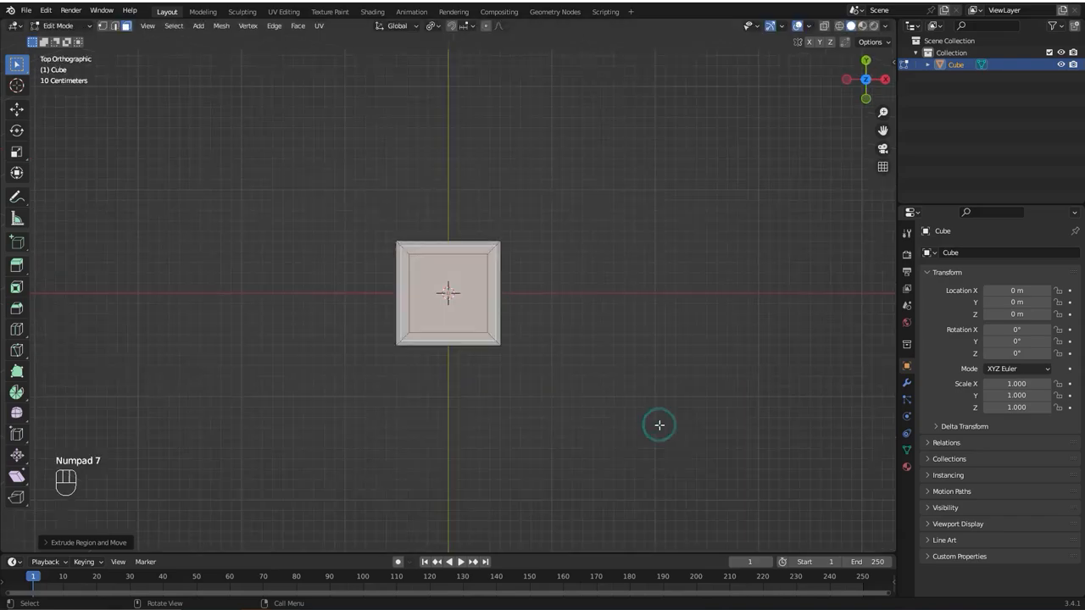
key(s)
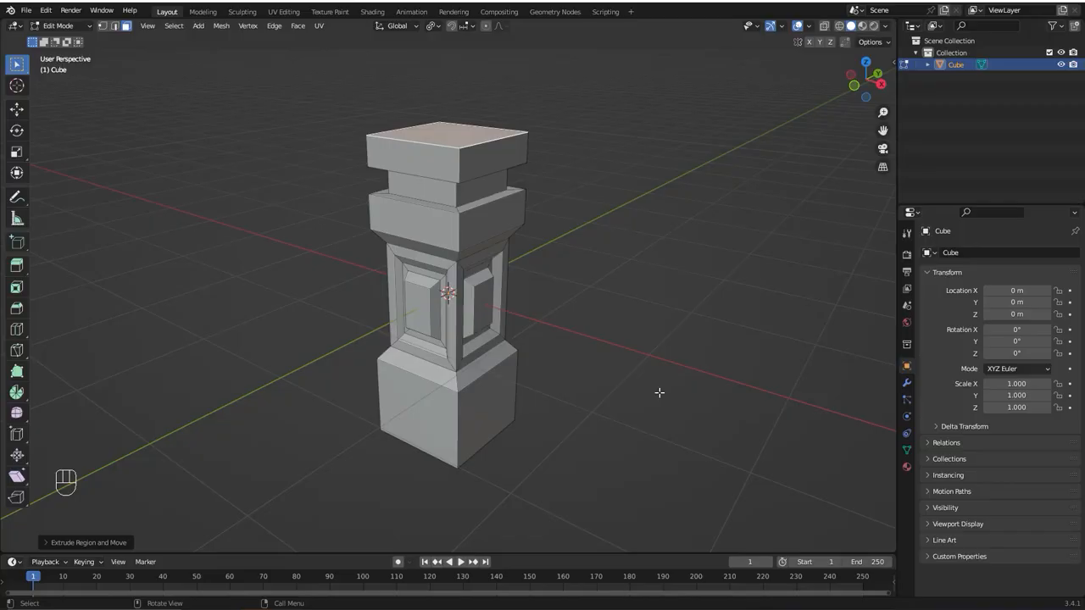
drag(659, 393, 671, 437)
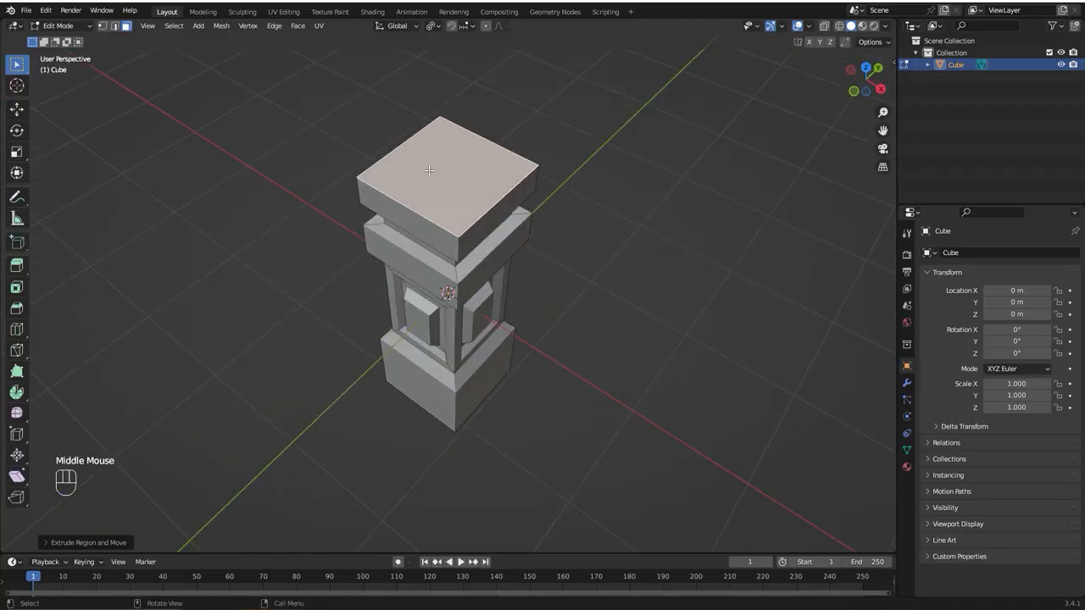
Subdivide the cap's top face with 2 cuts into a 3×3 grid and pick a face row
right_click(427, 169)
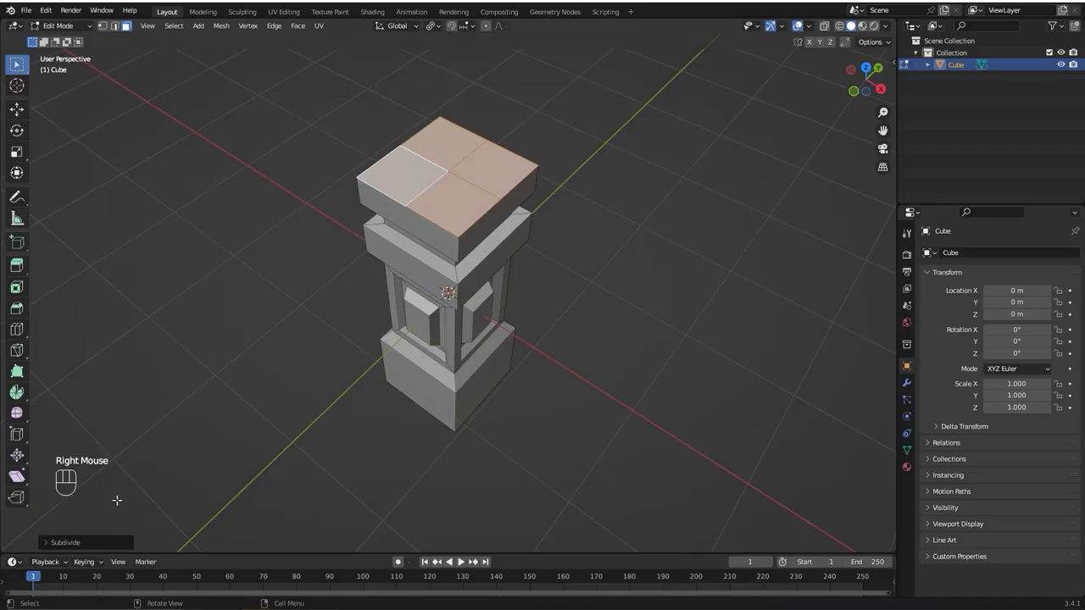
click(65, 542)
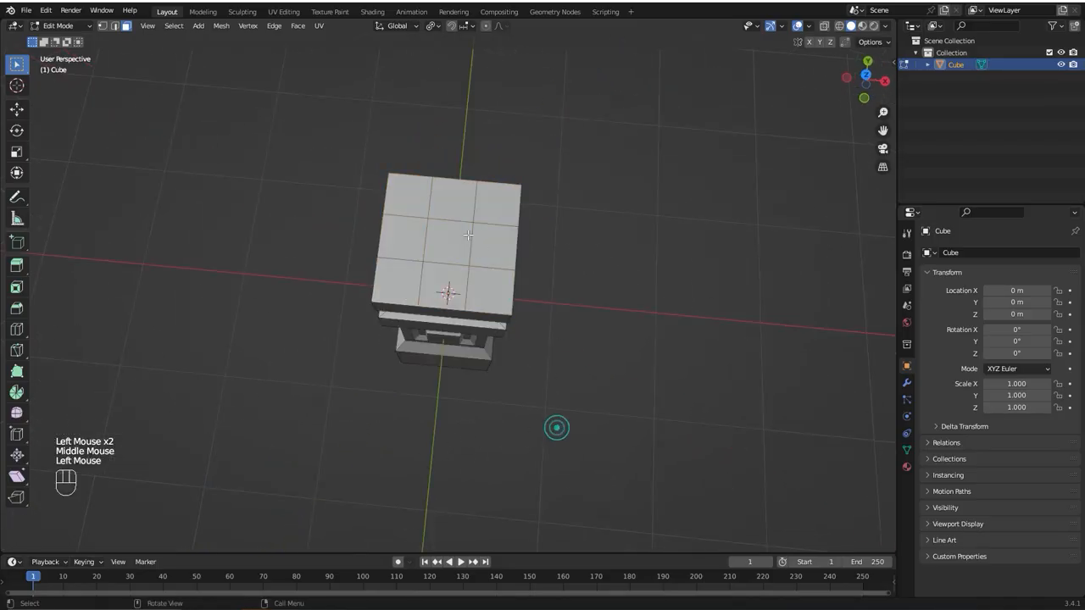
click(491, 210)
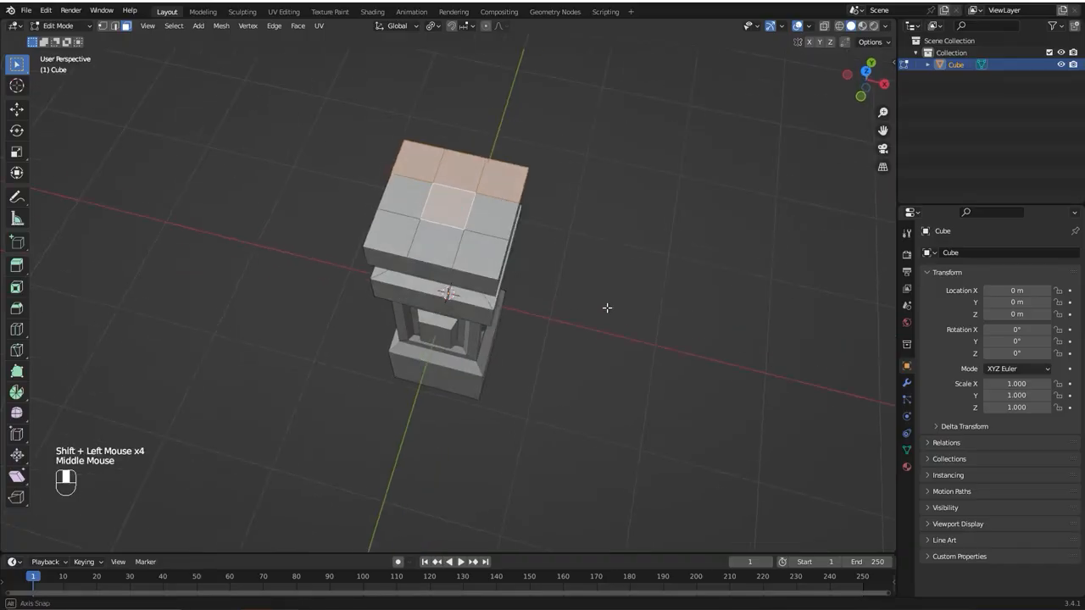
Spin the chosen top faces 90° in 7 steps into a quarter-circle run of arch stones
key(KP_1)
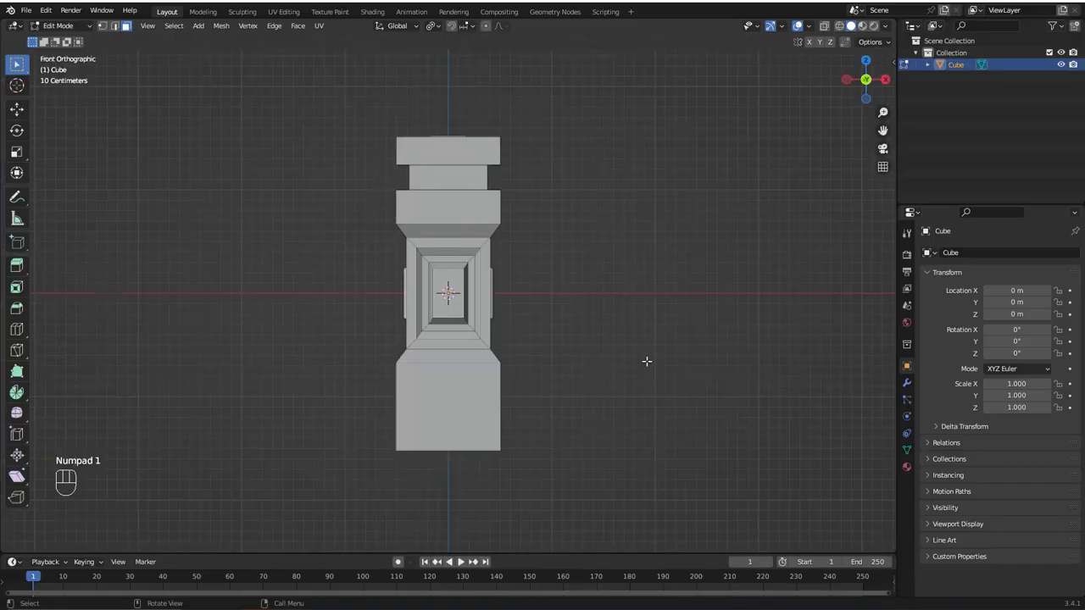
scroll(down, 3)
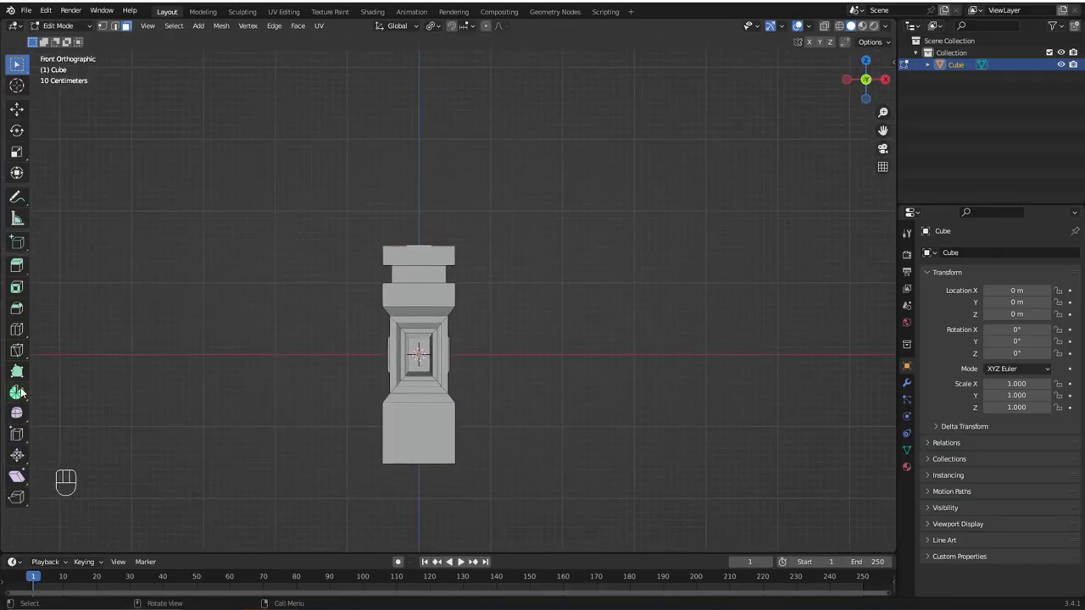
click(17, 391)
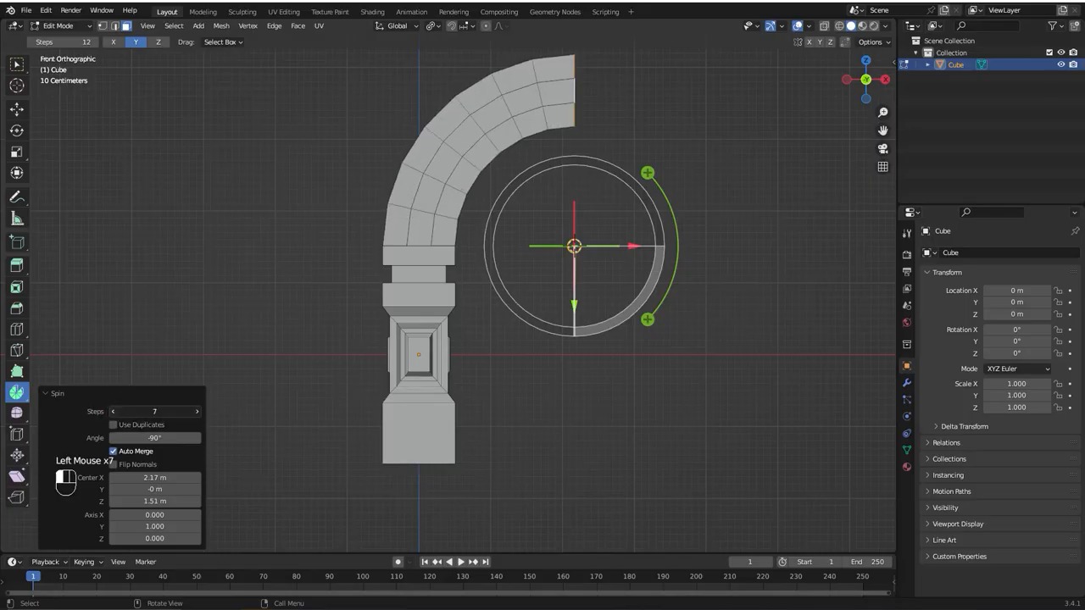
click(197, 412)
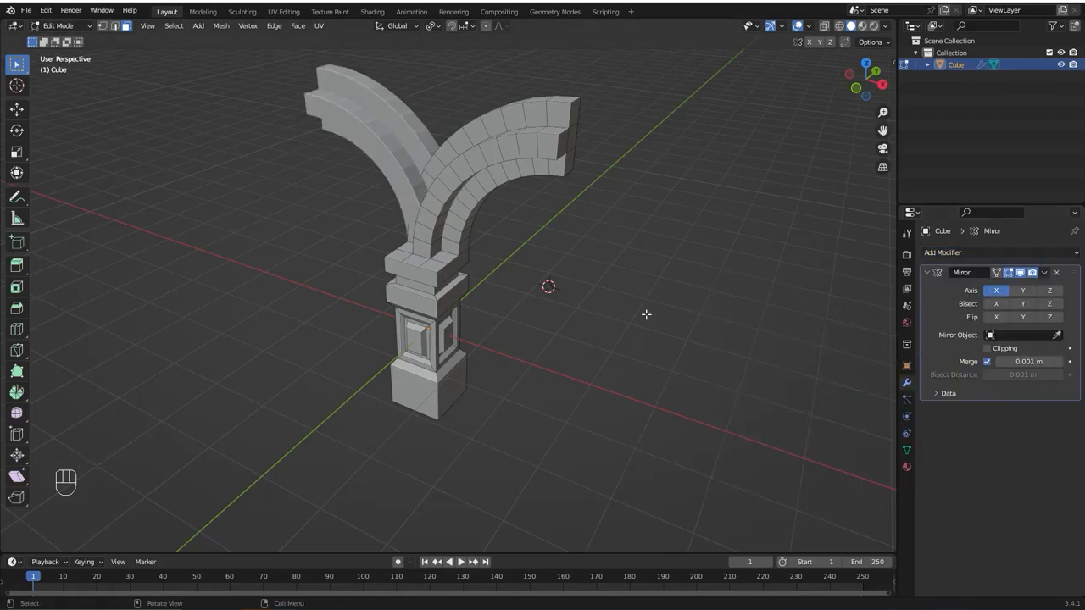
Keep the Mirror modifier's halves joined at the centre with clipping and merge
click(986, 350)
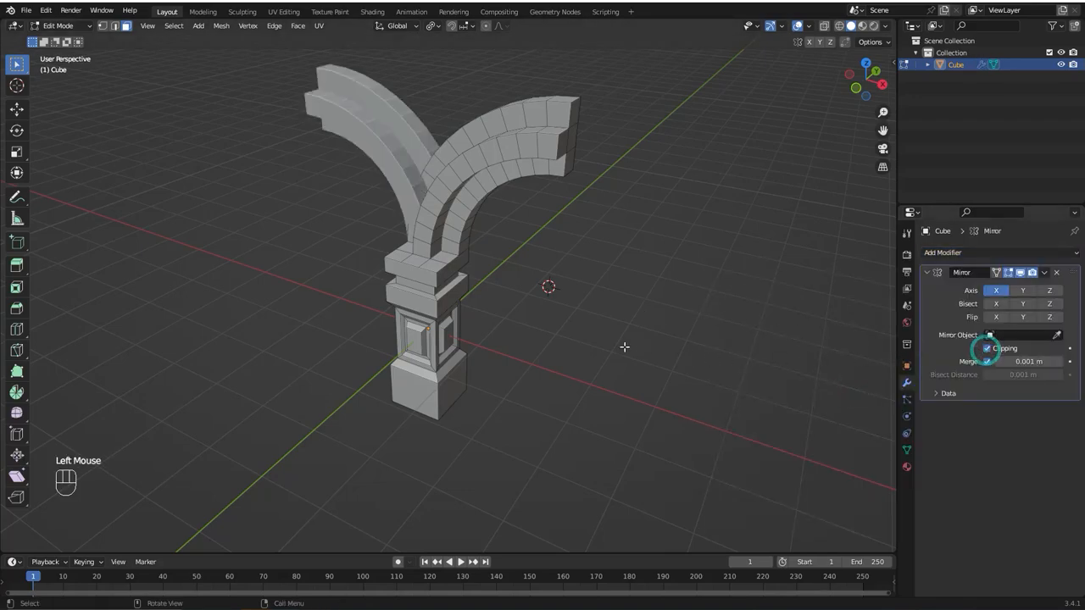
click(986, 361)
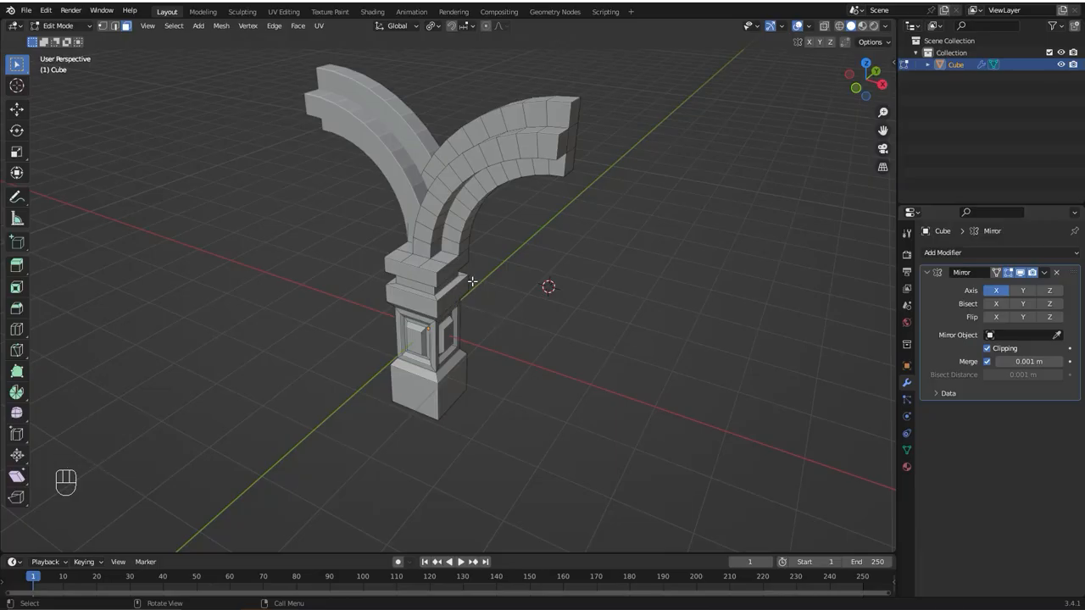
mouse_move(464, 254)
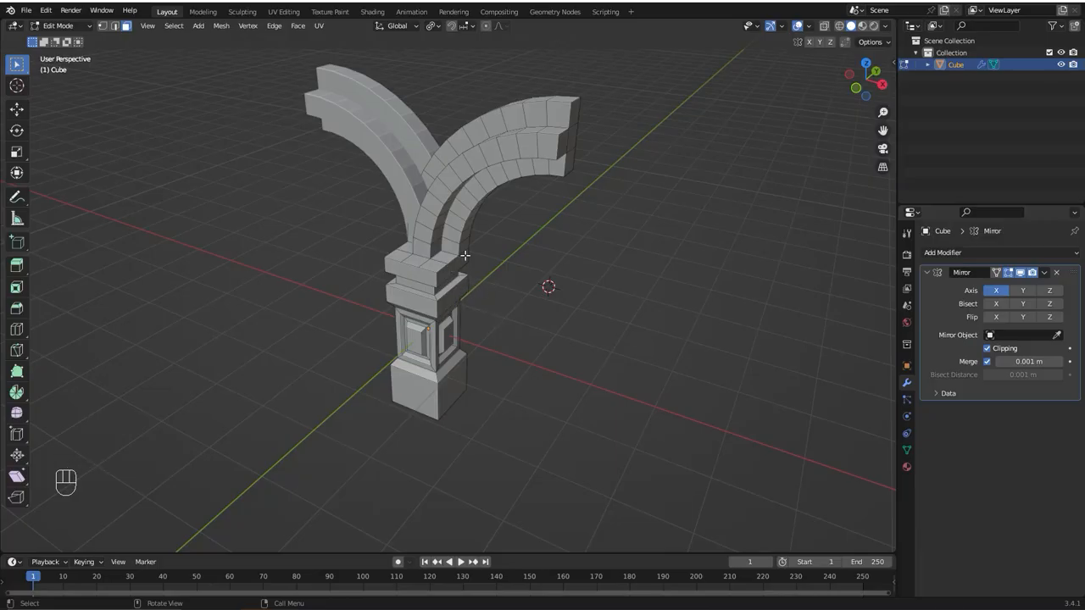
mouse_move(575, 135)
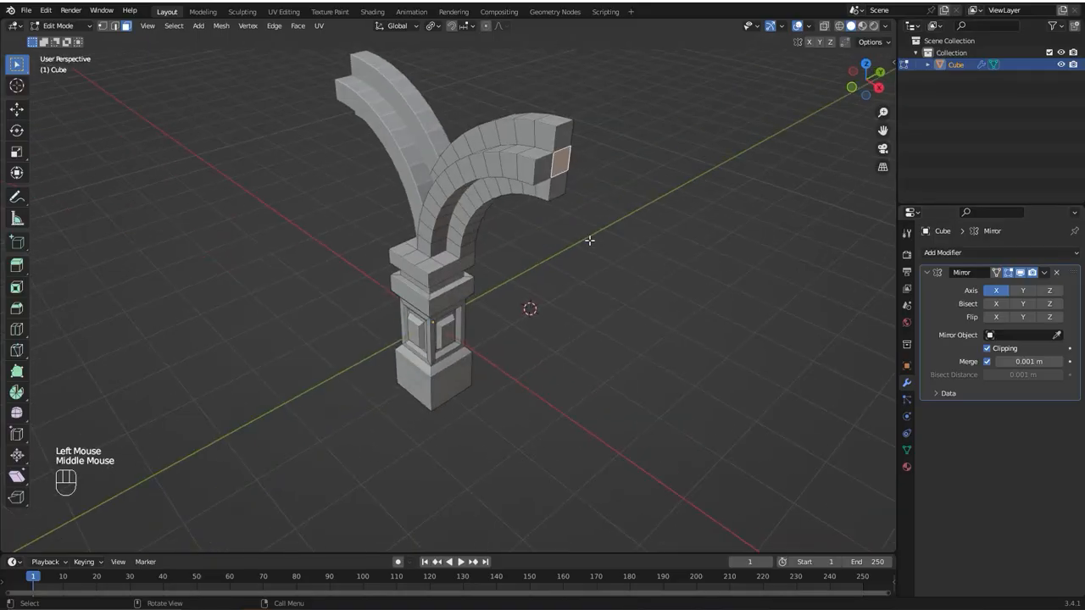
key(shift+s)
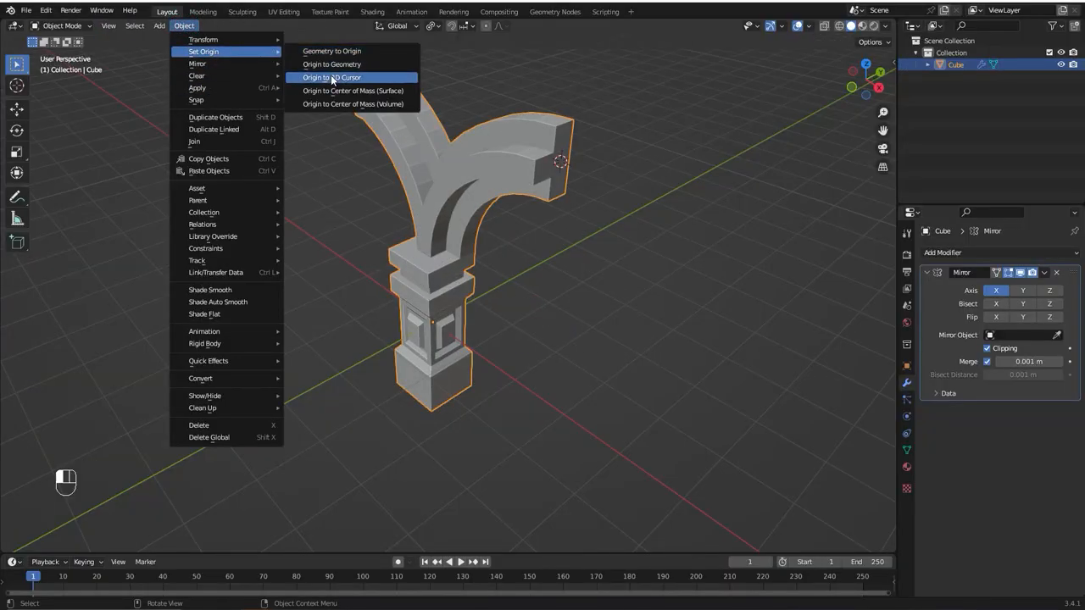
Set the half-arch's origin to the 3D cursor so the mirror completes the full arch
click(330, 78)
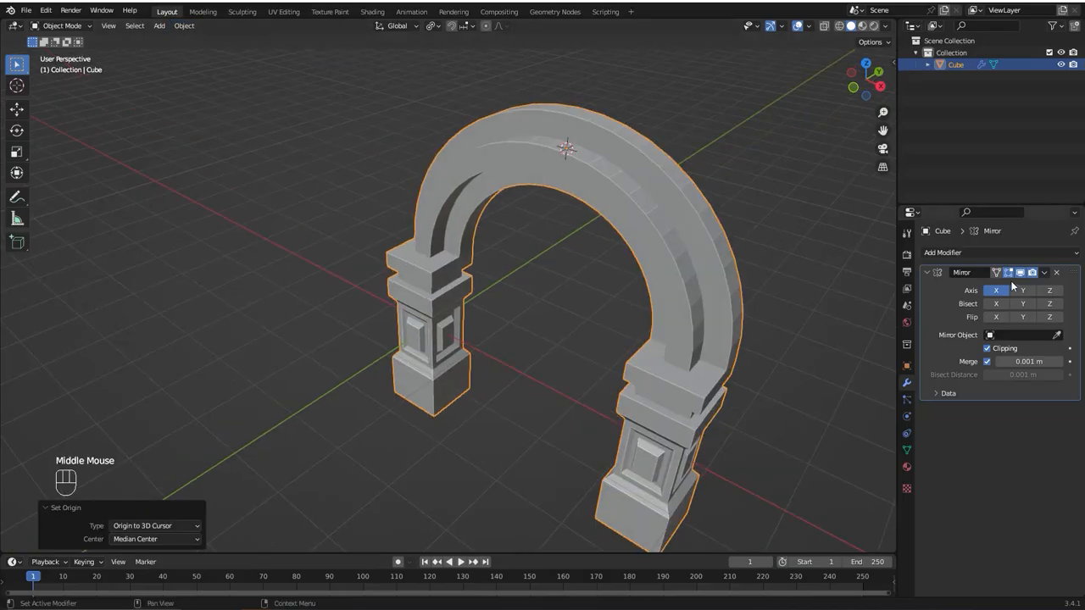
key(Tab)
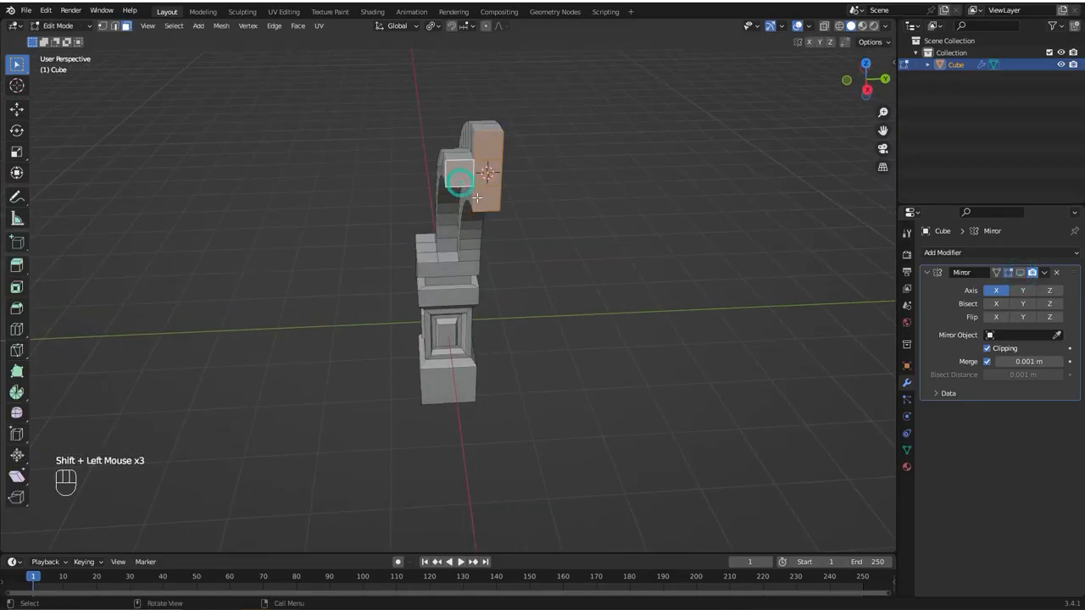
Raise the crown edges along Z with proportional editing to make the arch pointed
key(x)
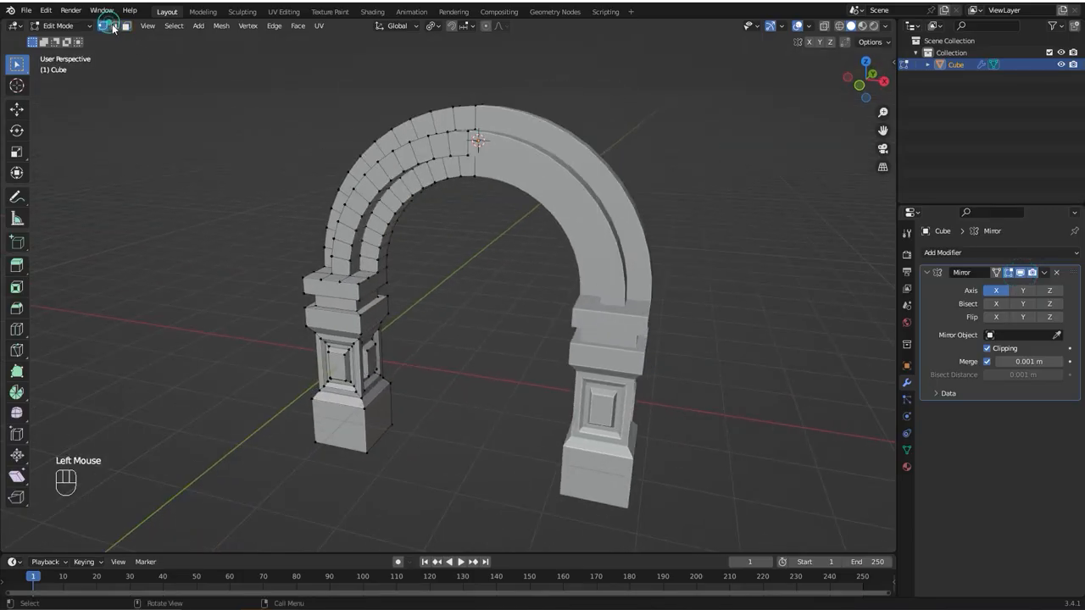
click(475, 167)
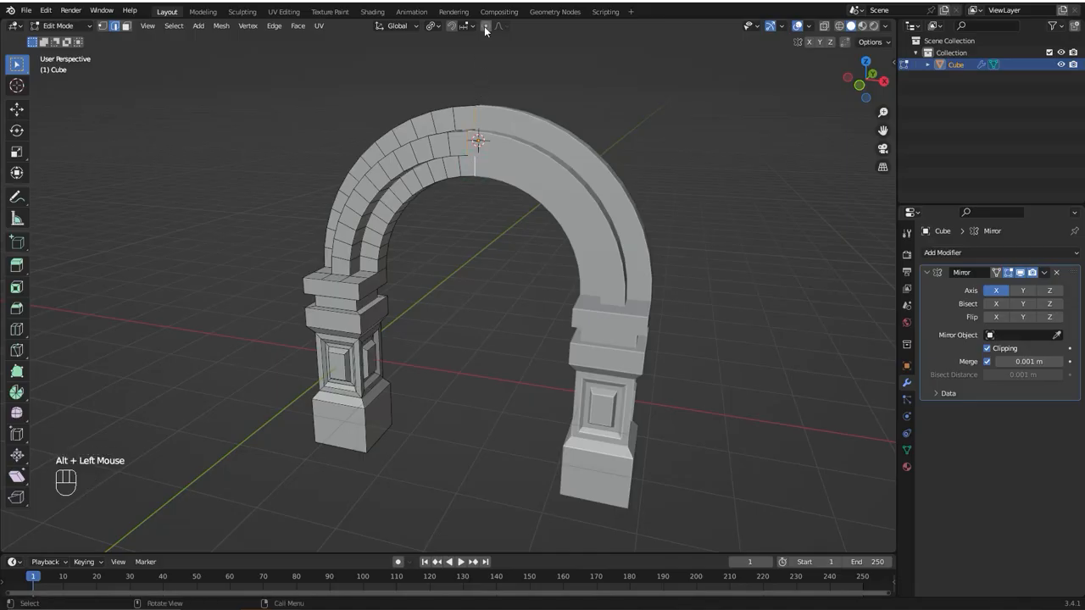
click(500, 26)
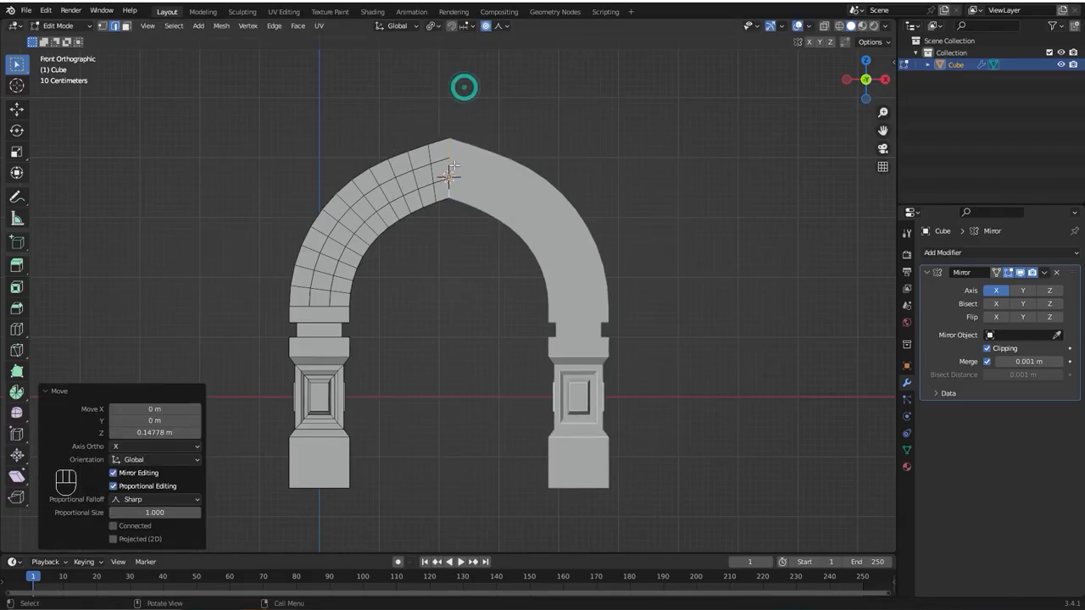
scroll(down, 3)
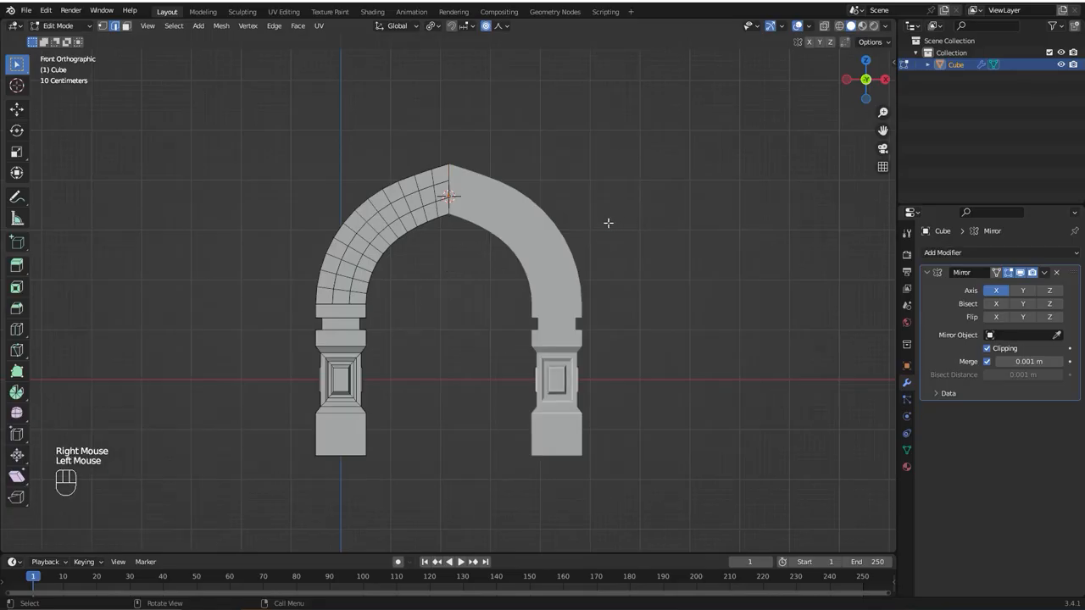
Snap the 3D cursor to the world origin and resume editing the arch mesh
key(shift+s)
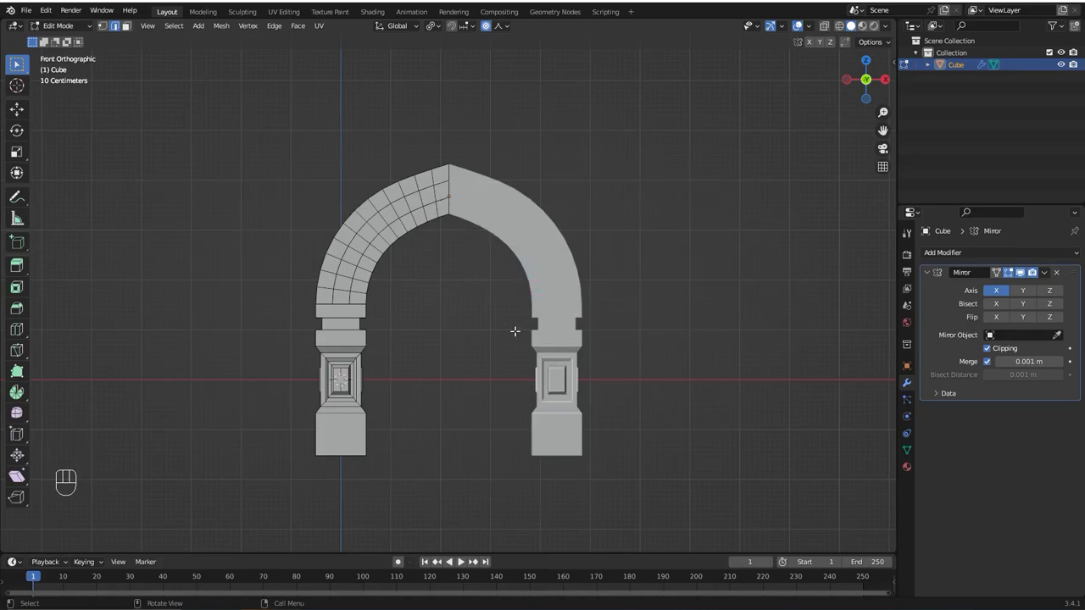
key(shift+s)
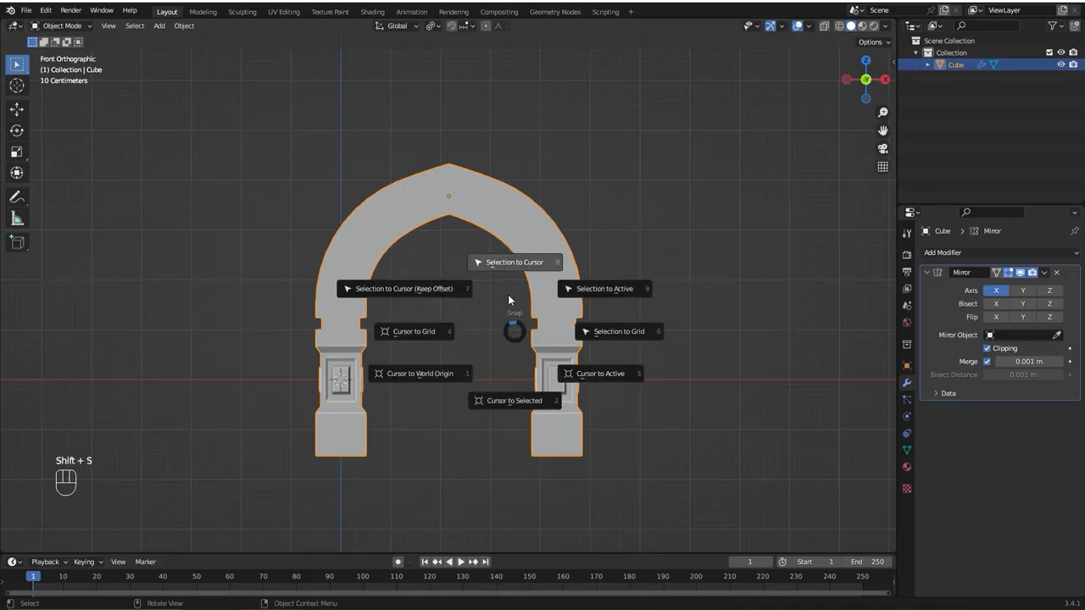
key(Tab)
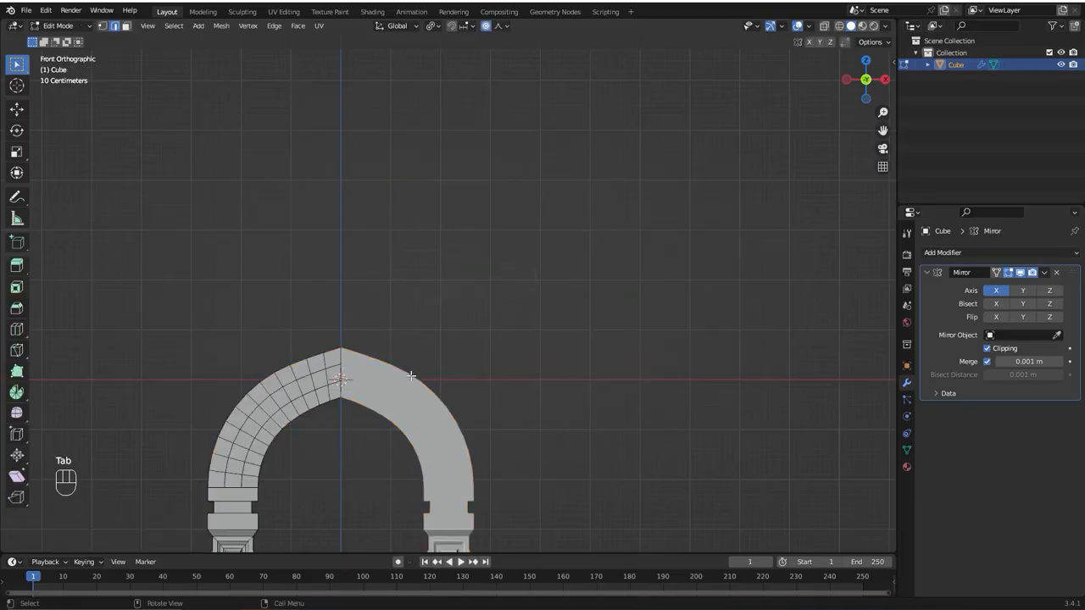
scroll(down, 3)
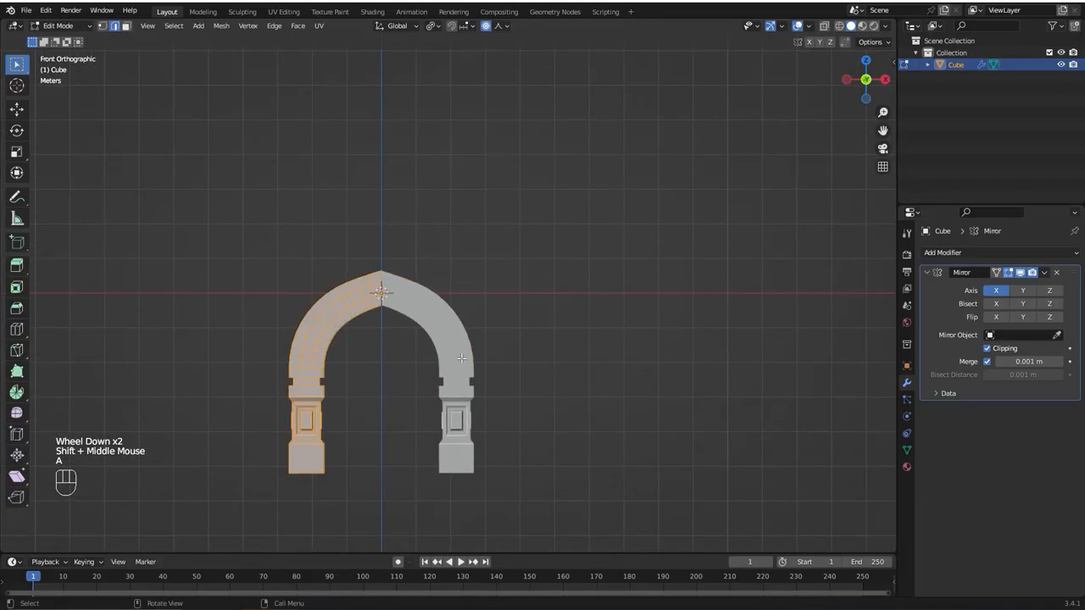
Move the whole arch mesh up along Z so its pillar bases rest on the ground
key(g)
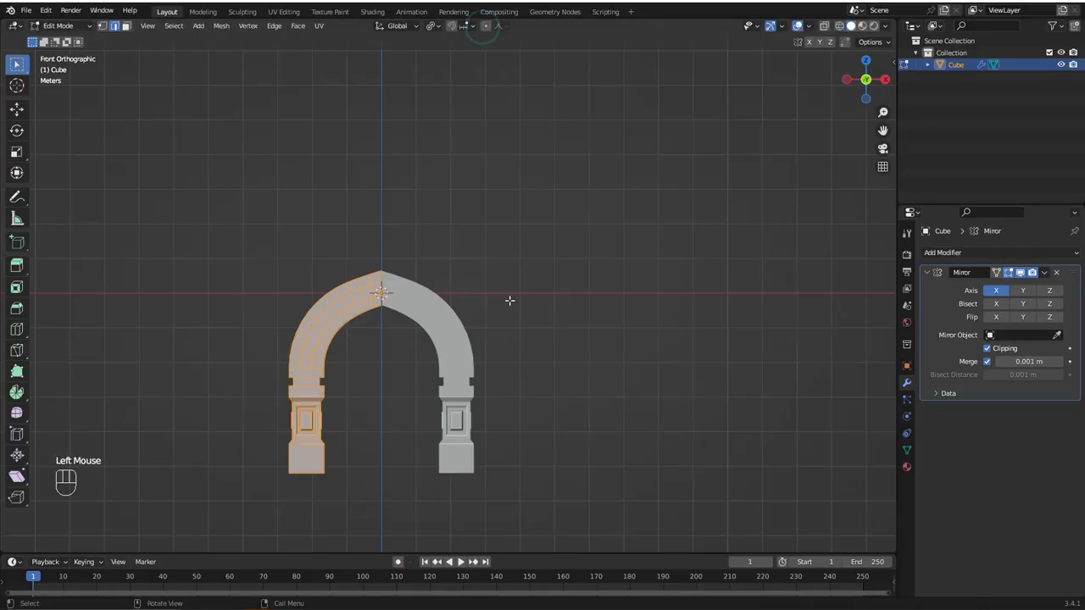
key(g)
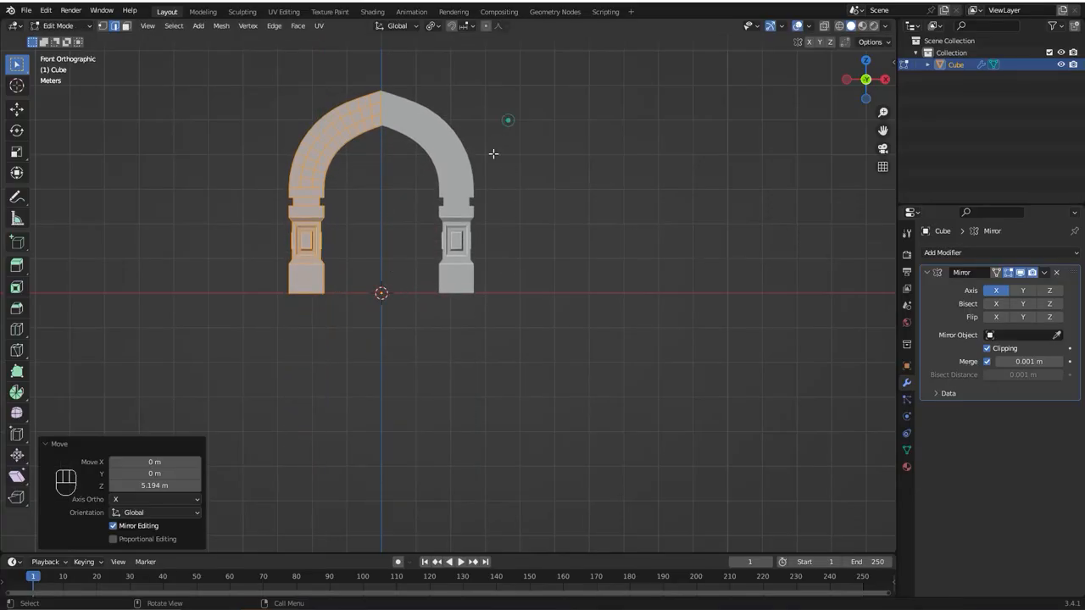
scroll(up, 3)
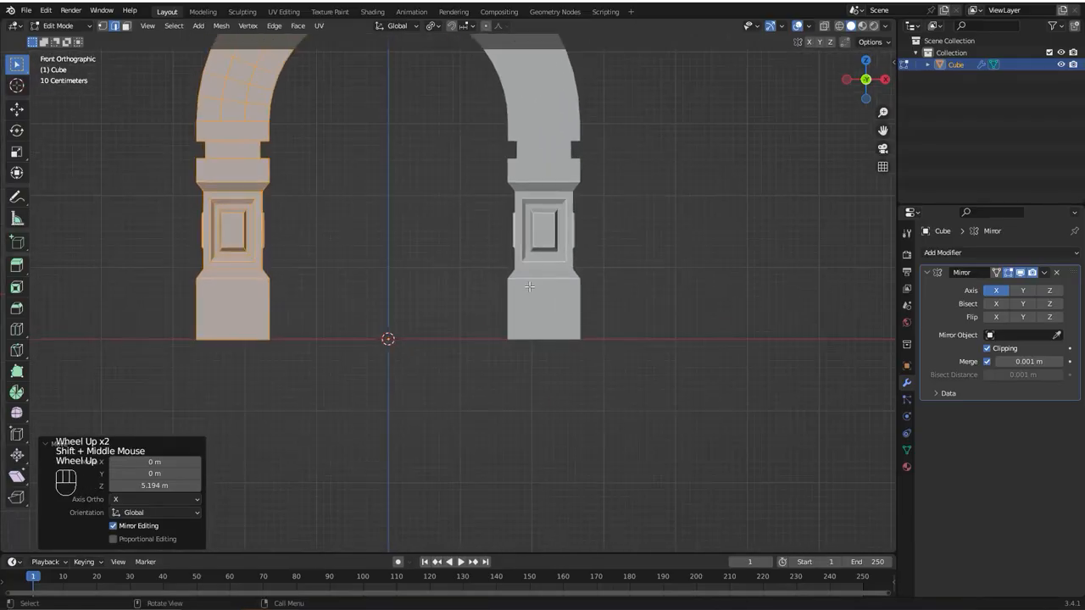
key(g)
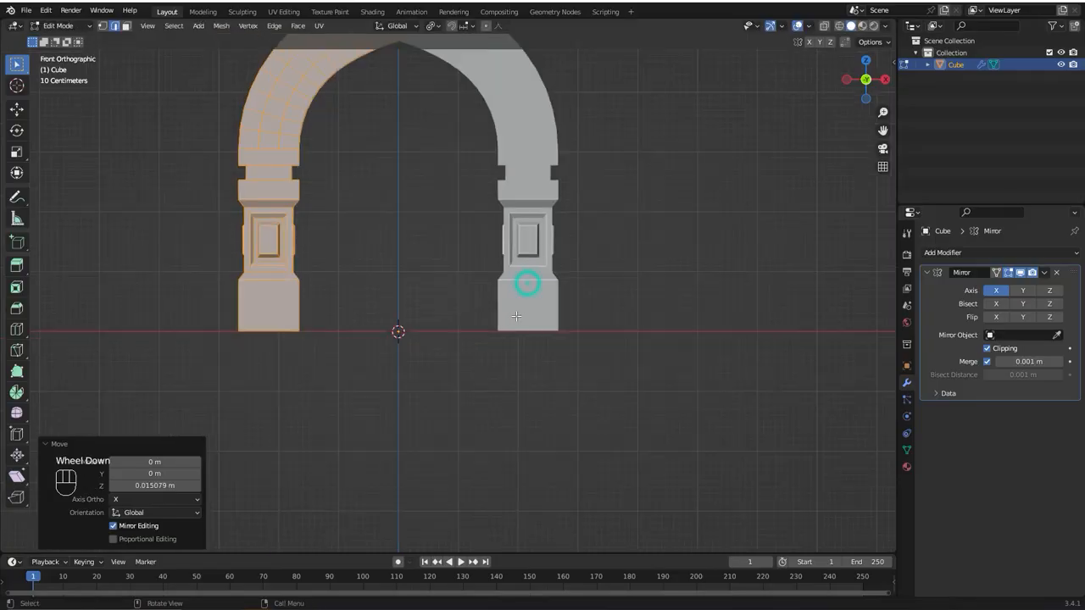
key(Tab)
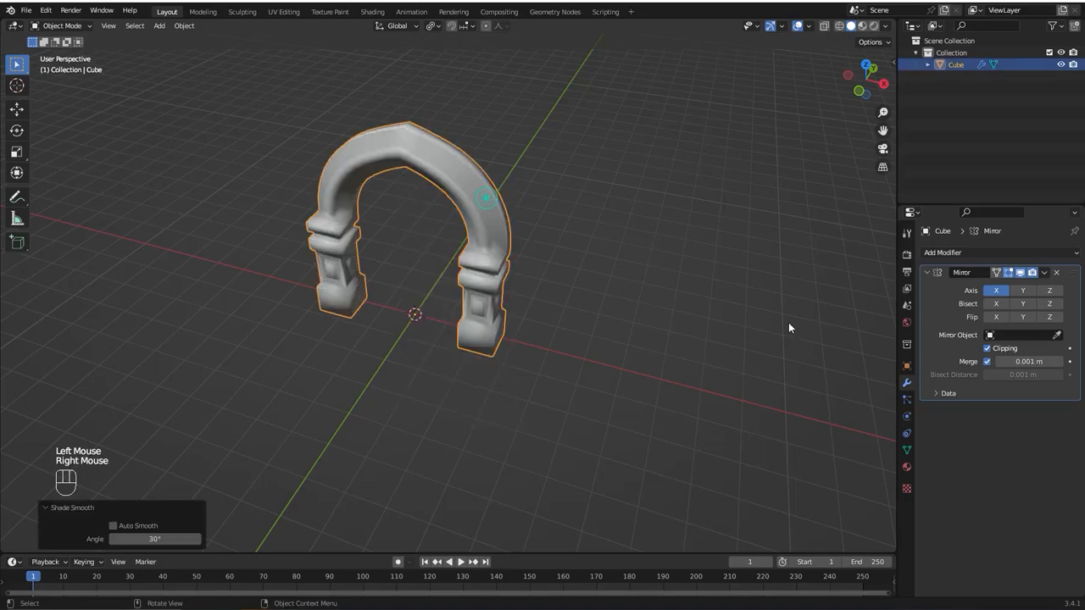
Inspect the arch's normals settings in mesh data, then undo the shading change
click(905, 450)
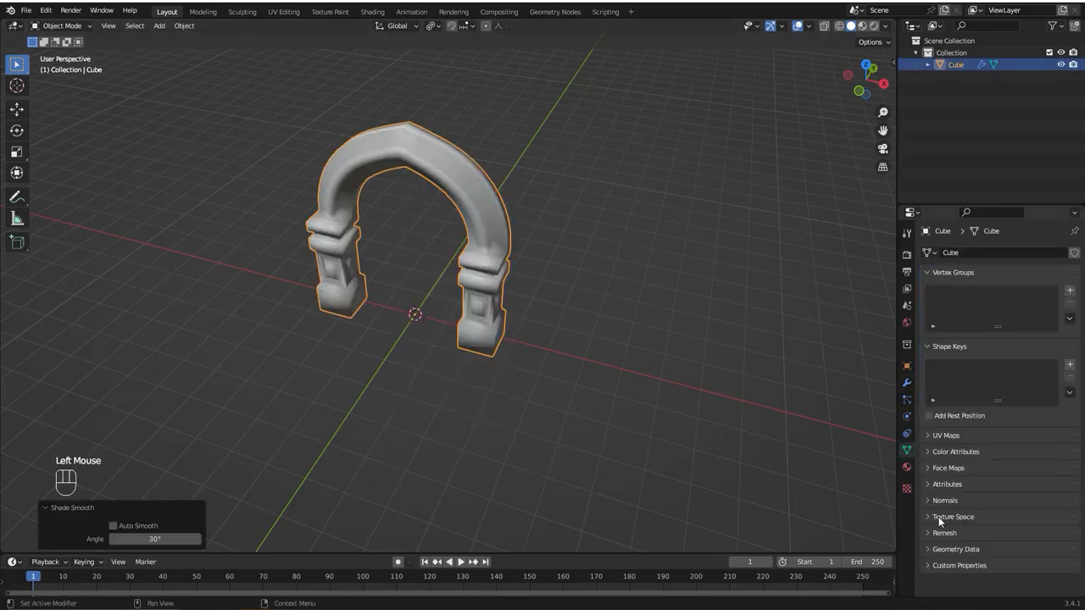
click(944, 500)
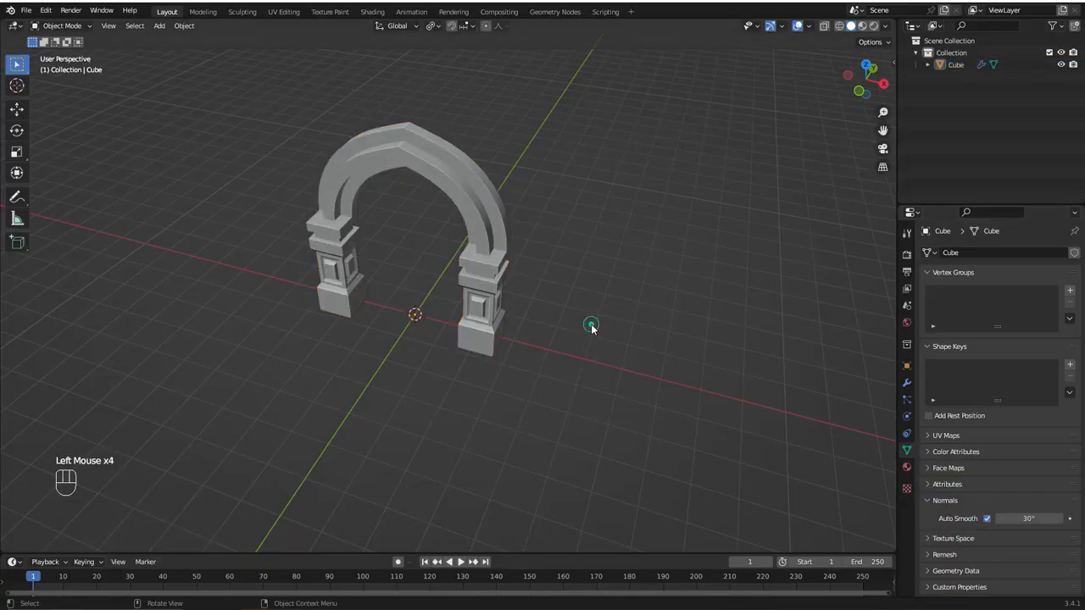
key(ctrl+z)
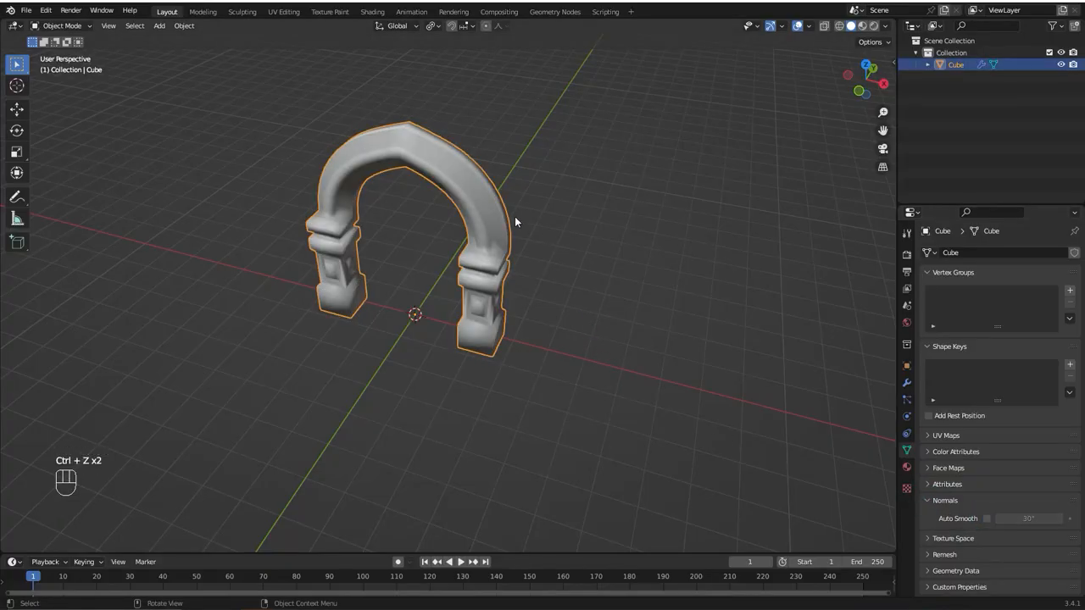
Apply Shade Auto Smooth at 30° so curves smooth out while stone edges stay crisp
right_click(515, 220)
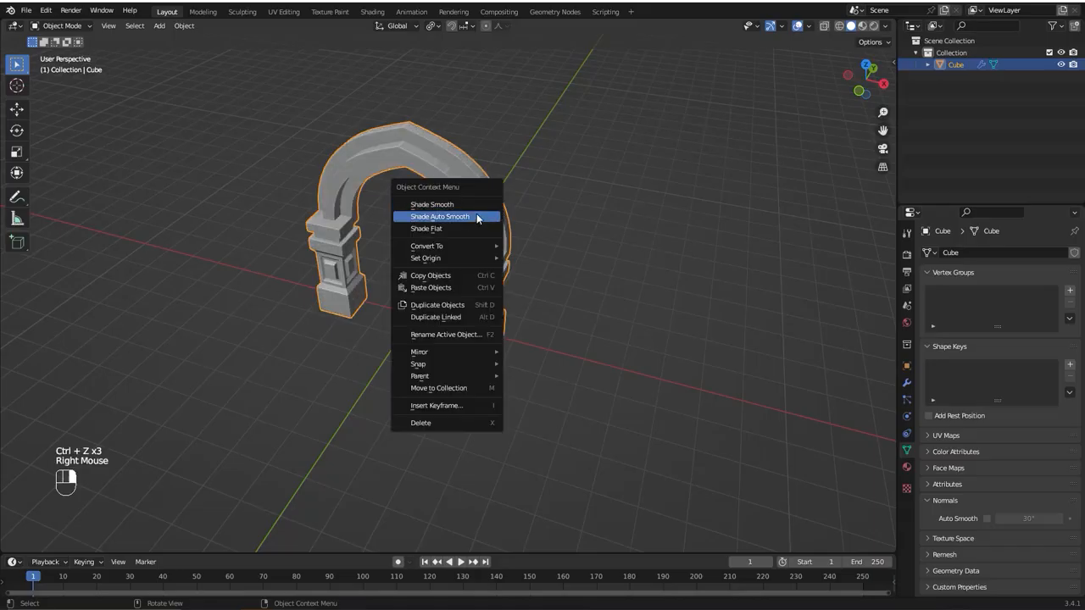
click(439, 217)
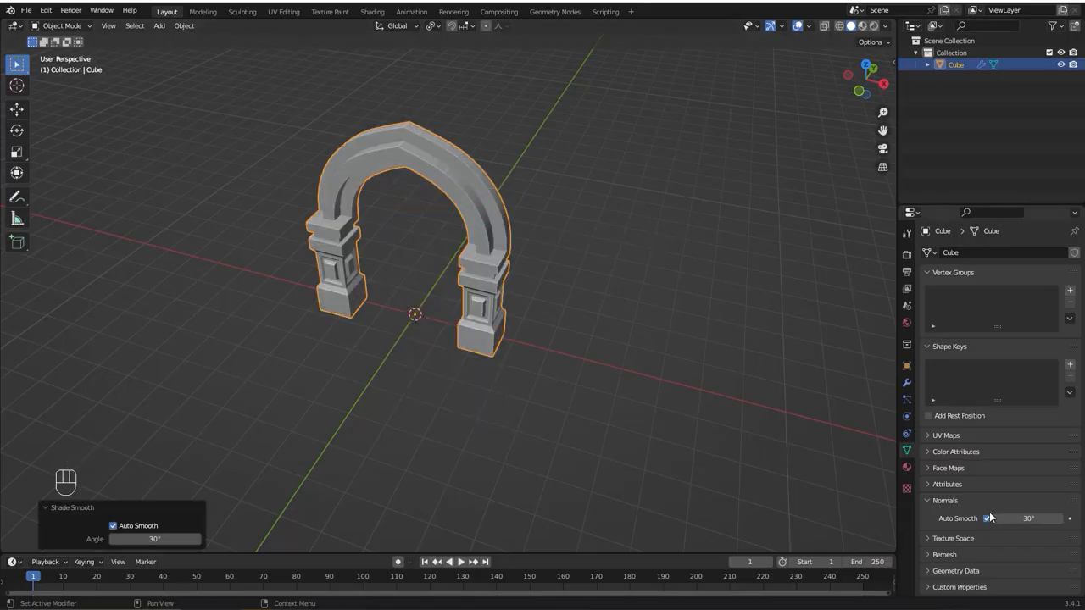
scroll(up, 3)
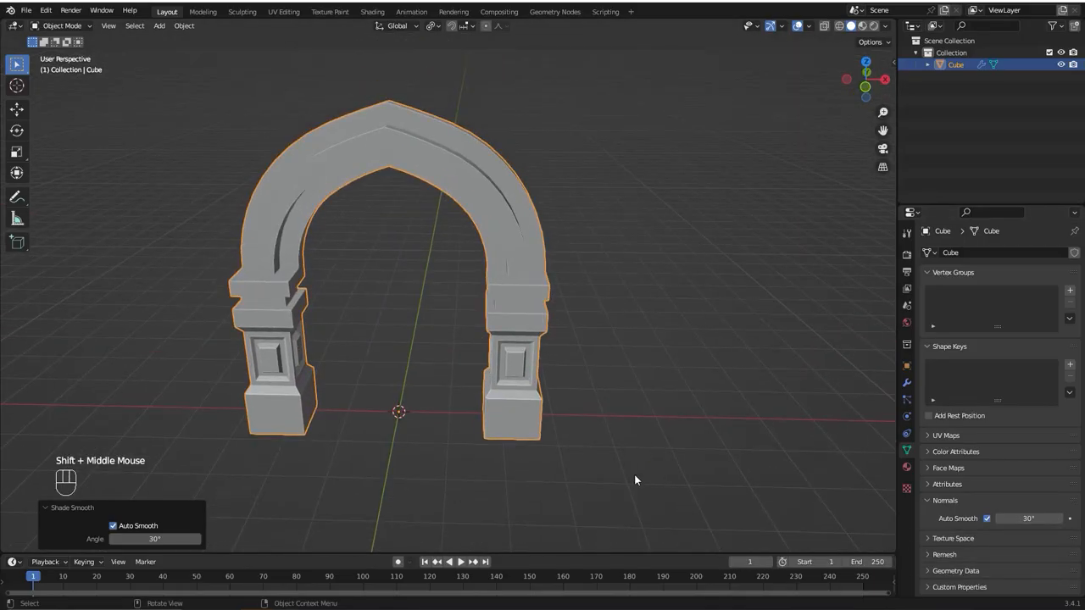
drag(635, 480, 669, 424)
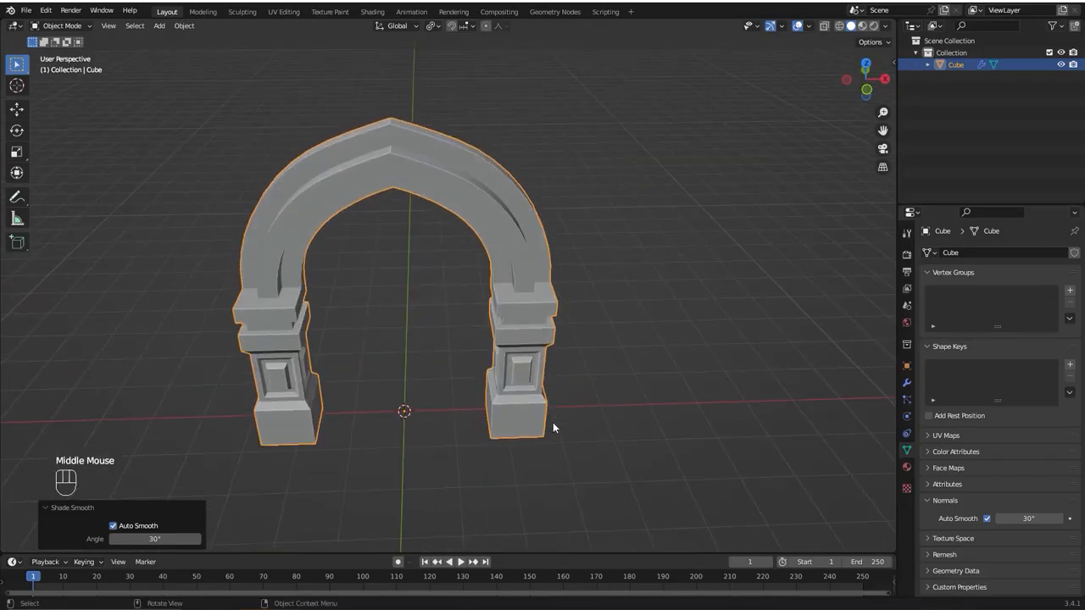
click(46, 10)
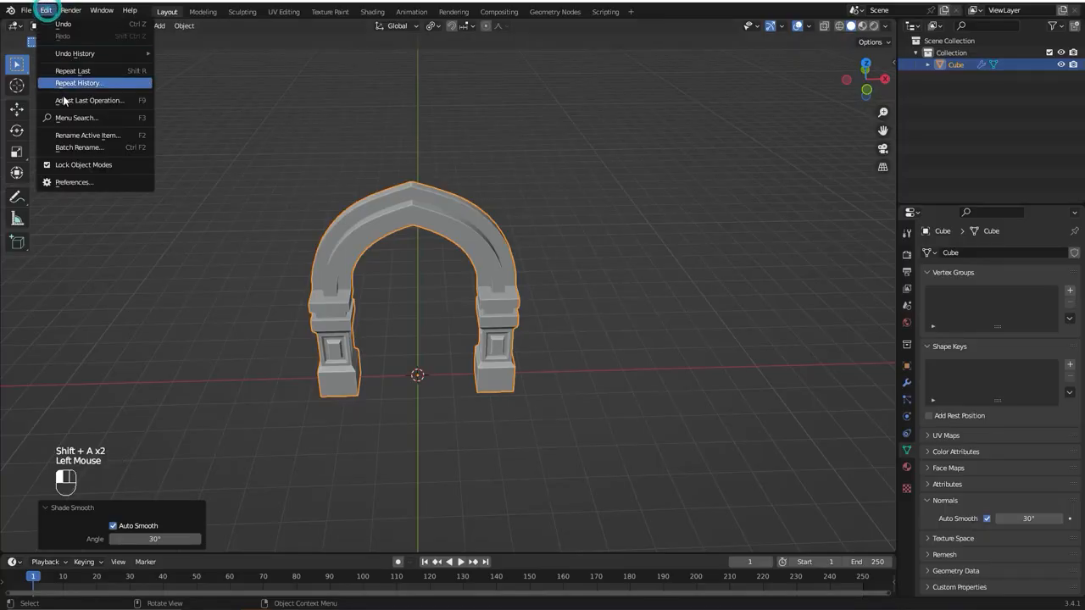
Enable the Add Mesh: Extra Objects add-on in Preferences after searching 'ext'
click(74, 183)
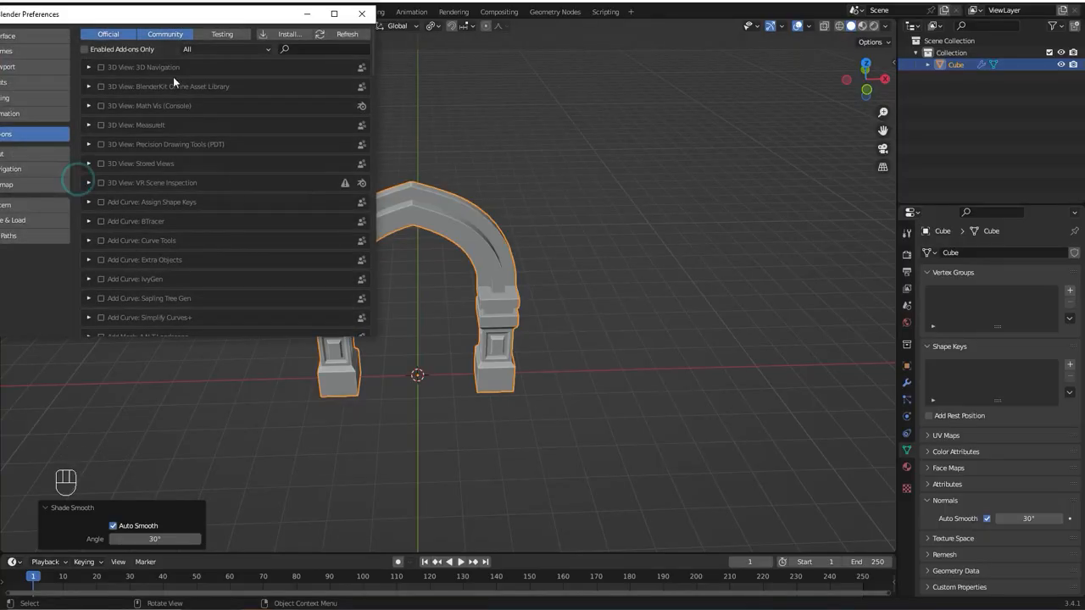
text(ext)
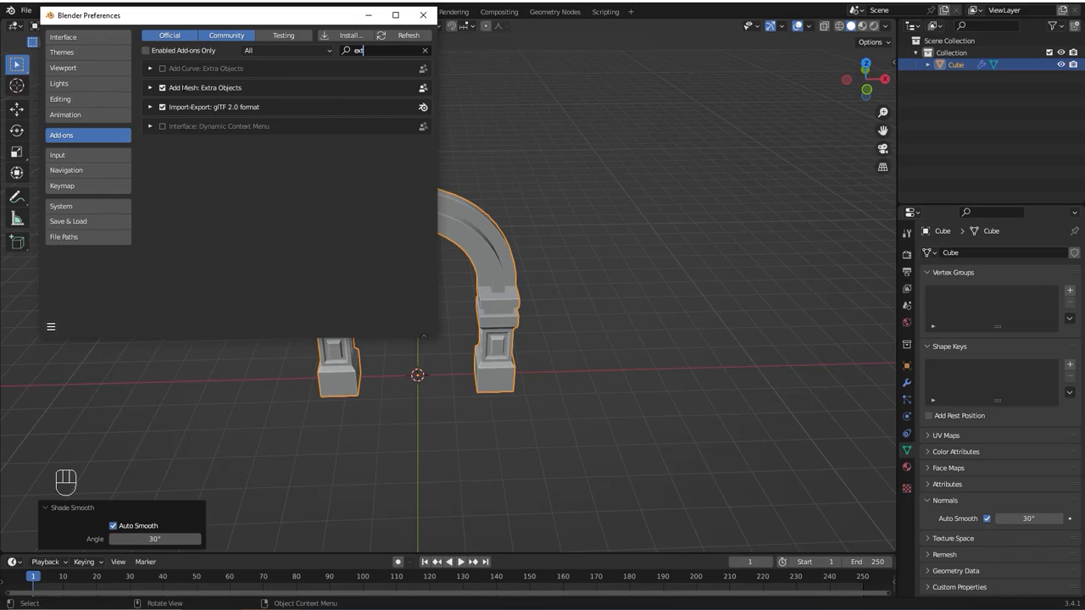
click(424, 13)
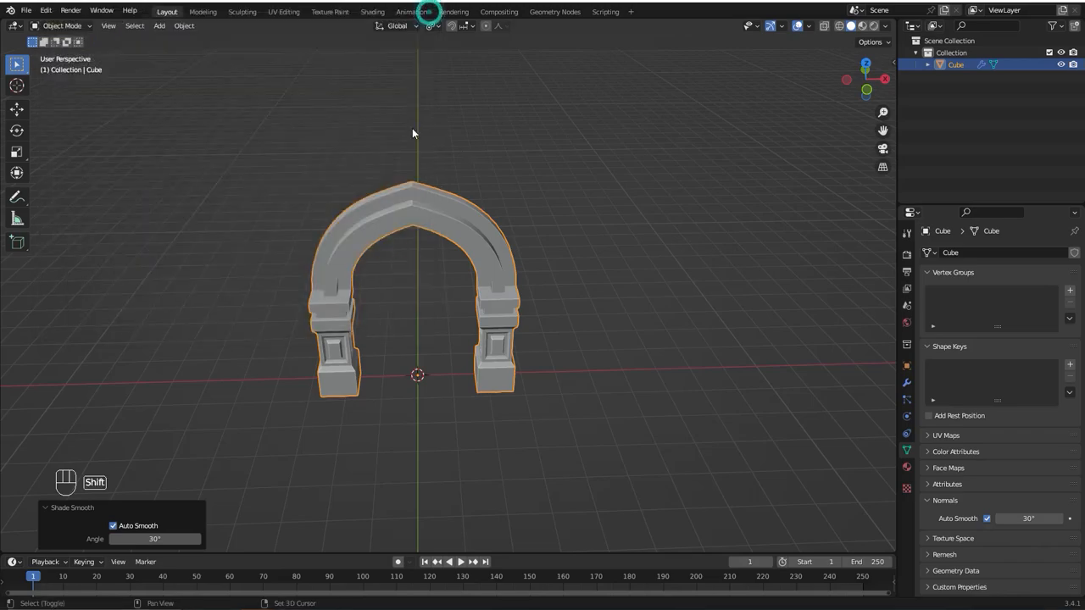
Add a procedural masonry wall and untick Openings so it has no doorway
key(shift+a)
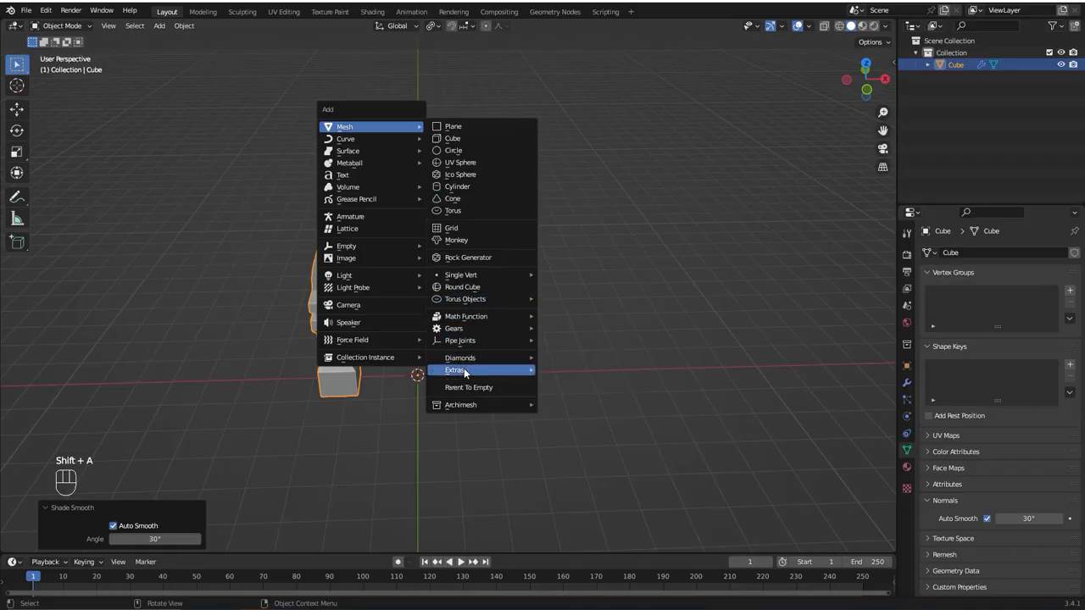
click(471, 369)
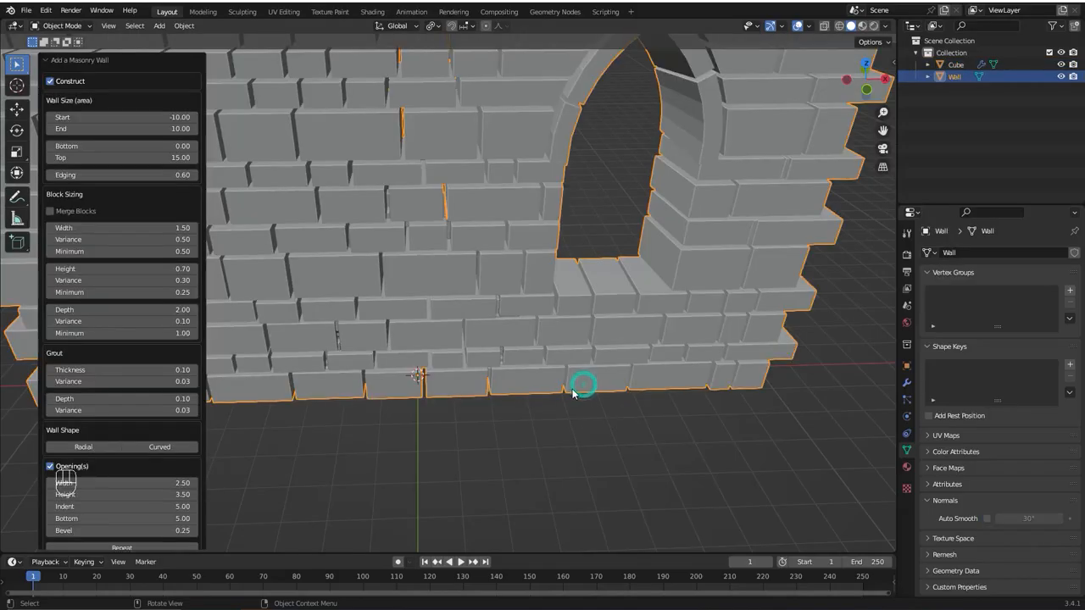
scroll(down, 3)
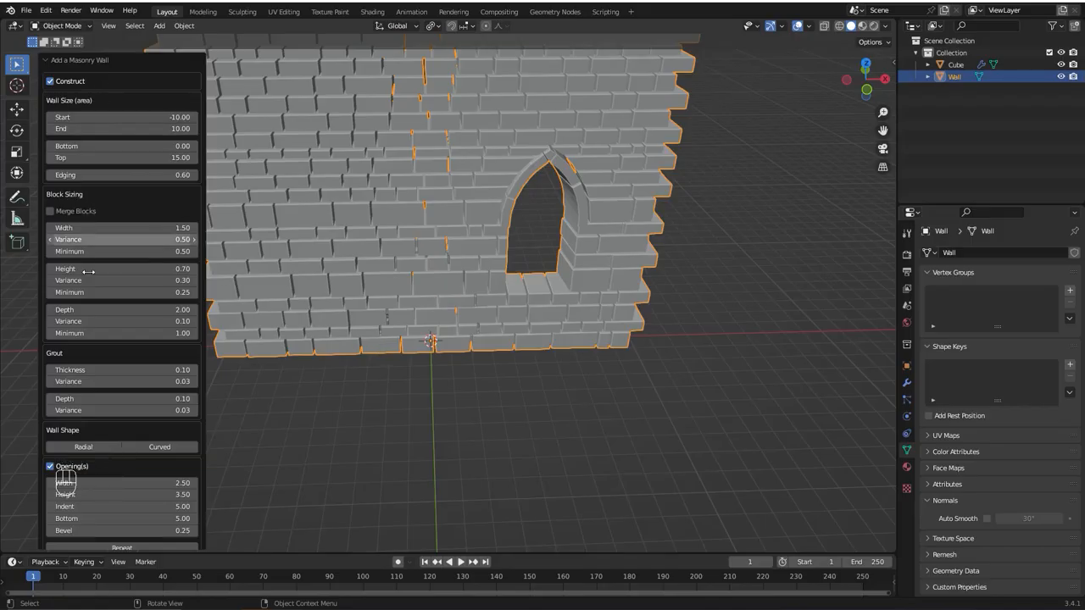
scroll(down, 3)
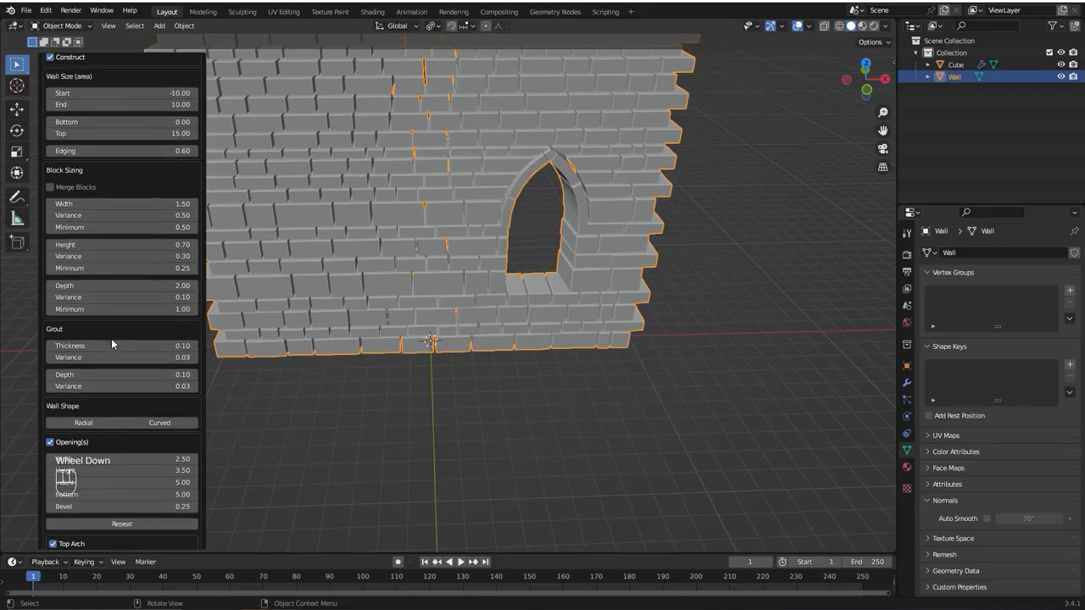
scroll(down, 3)
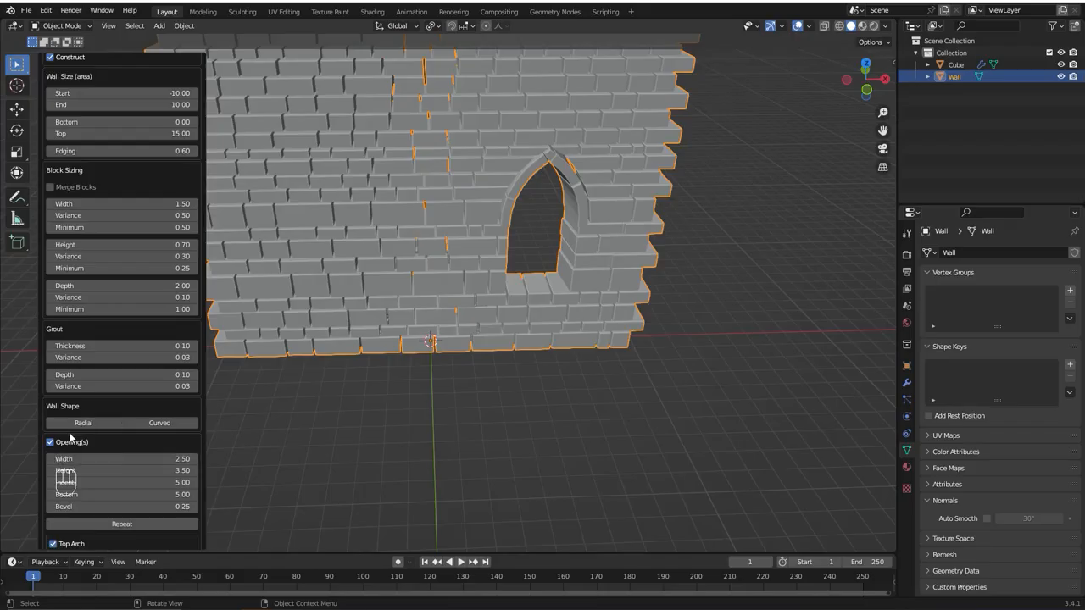
click(51, 441)
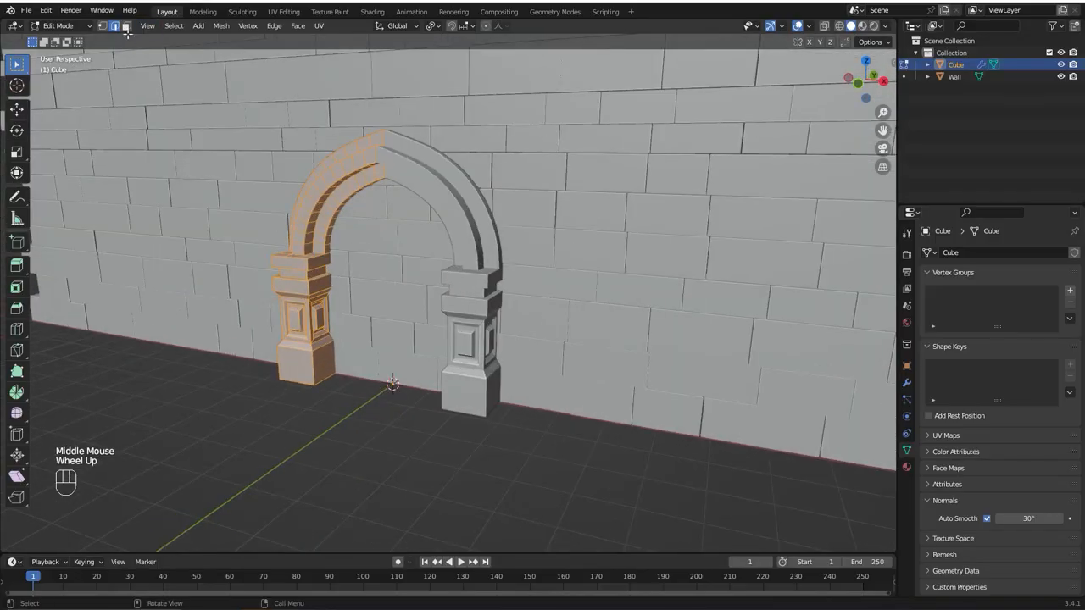
Duplicate the inner arch faces in place and separate them by selection into Cube.001
scroll(up, 3)
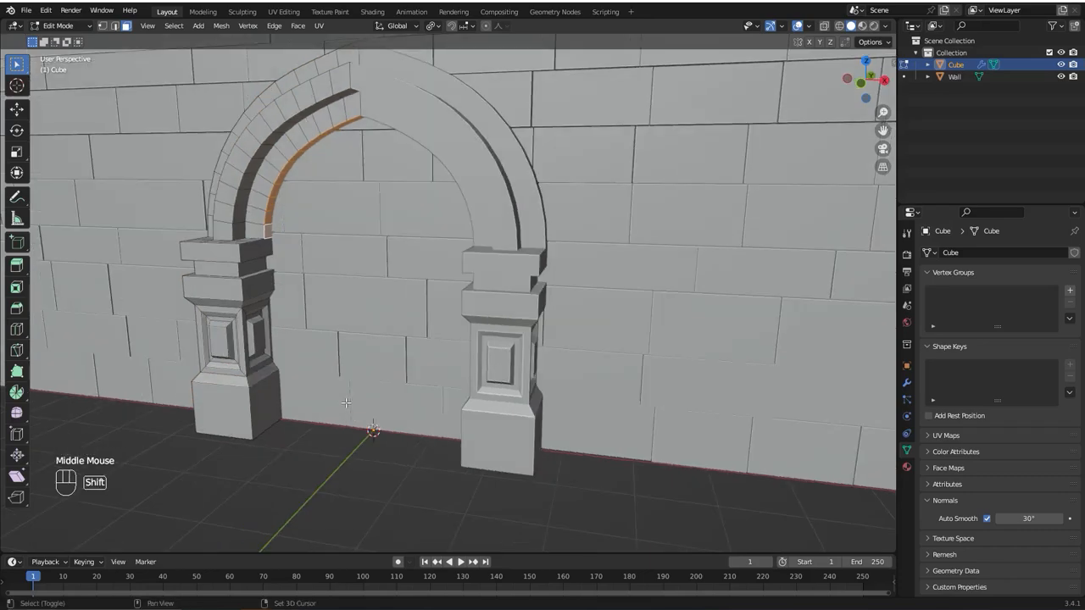
key(shift+d)
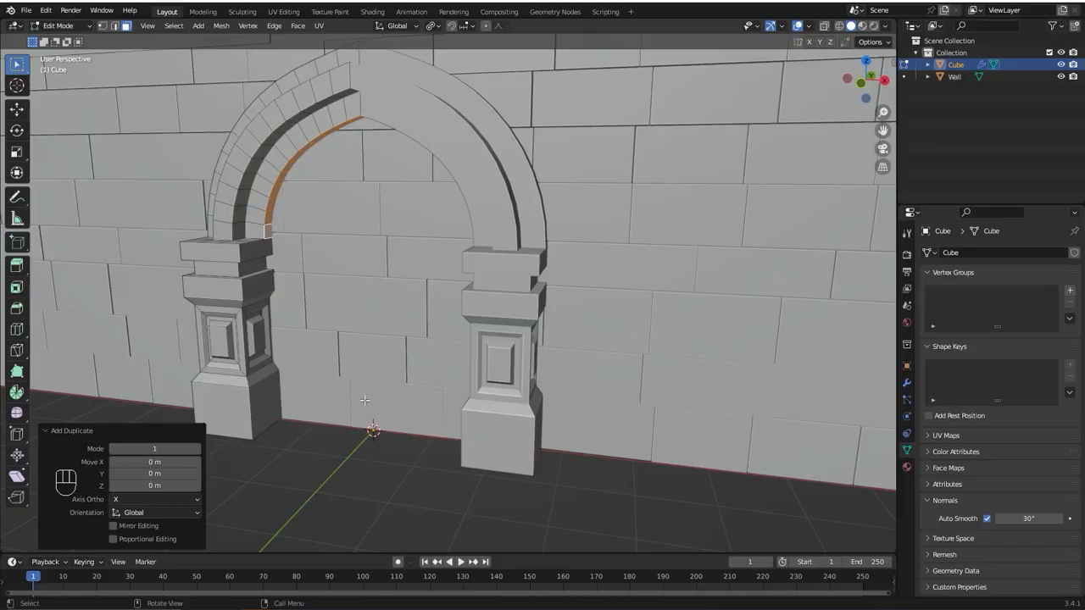
key(p)
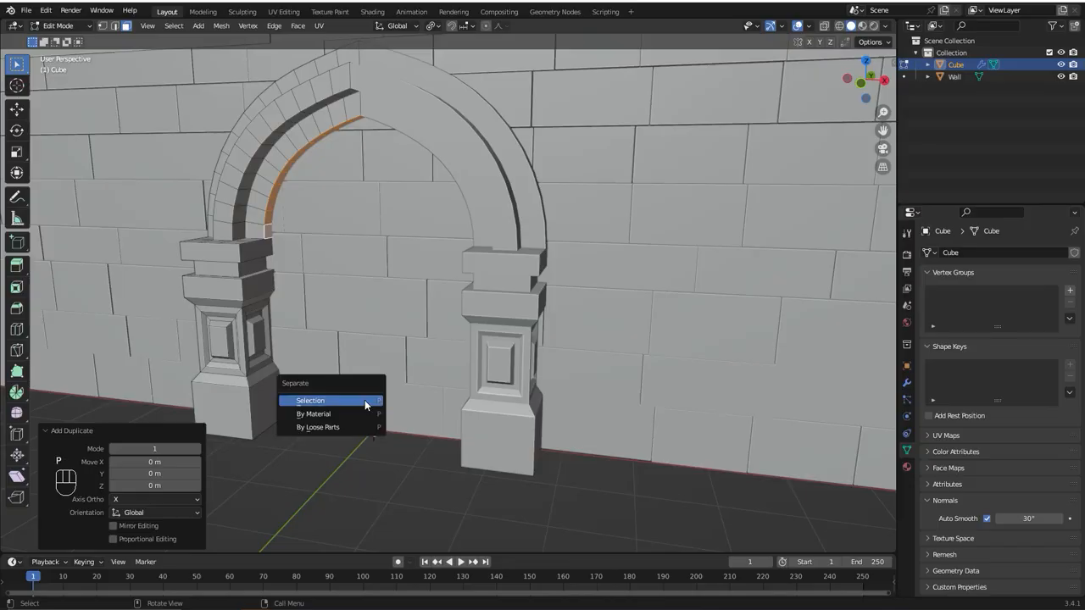
click(311, 400)
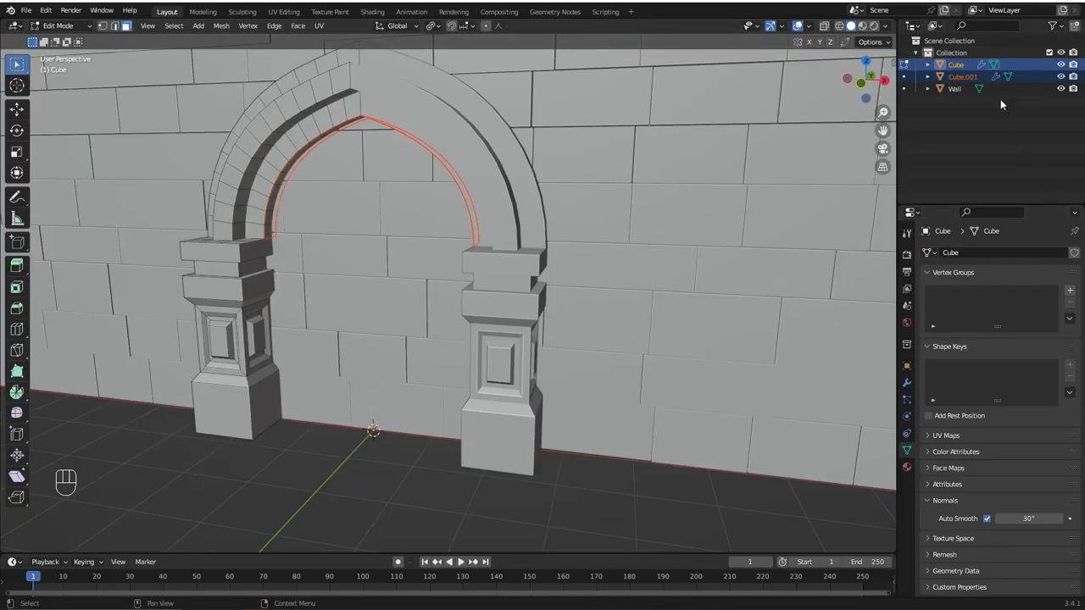
key(Tab)
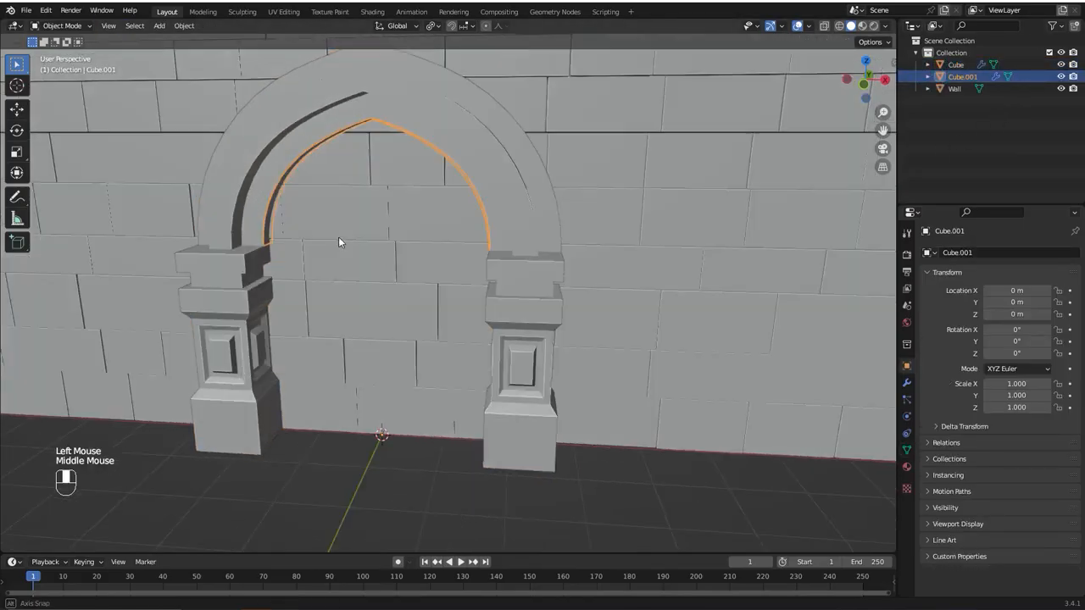
Move the strip's bottom edges down to the floor under its Mirror modifier, then unhide the brick wall
key(Tab)
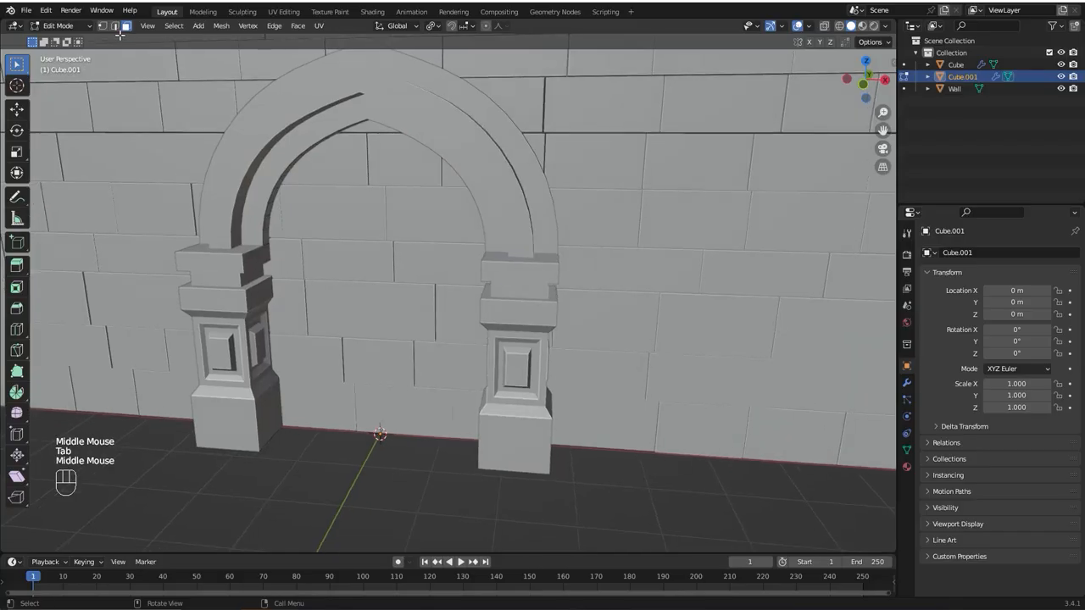
double_click(268, 244)
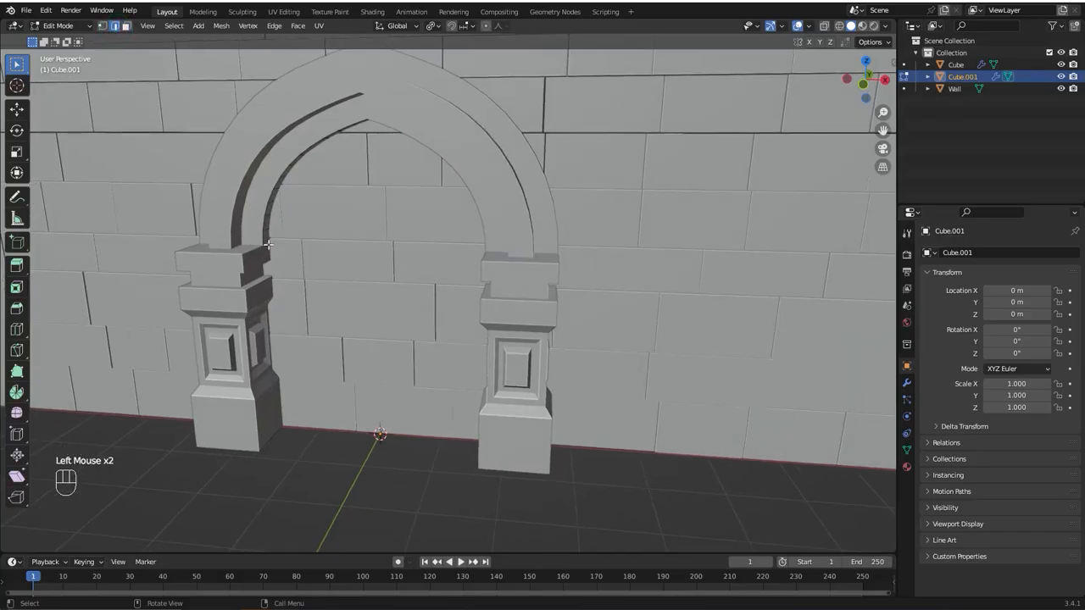
key(g)
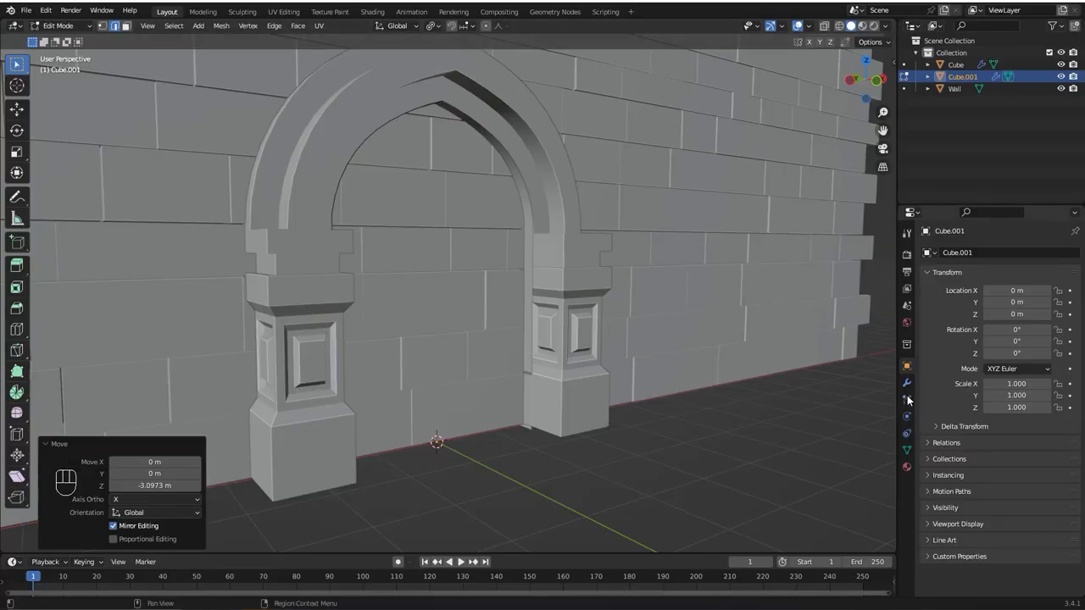
click(907, 383)
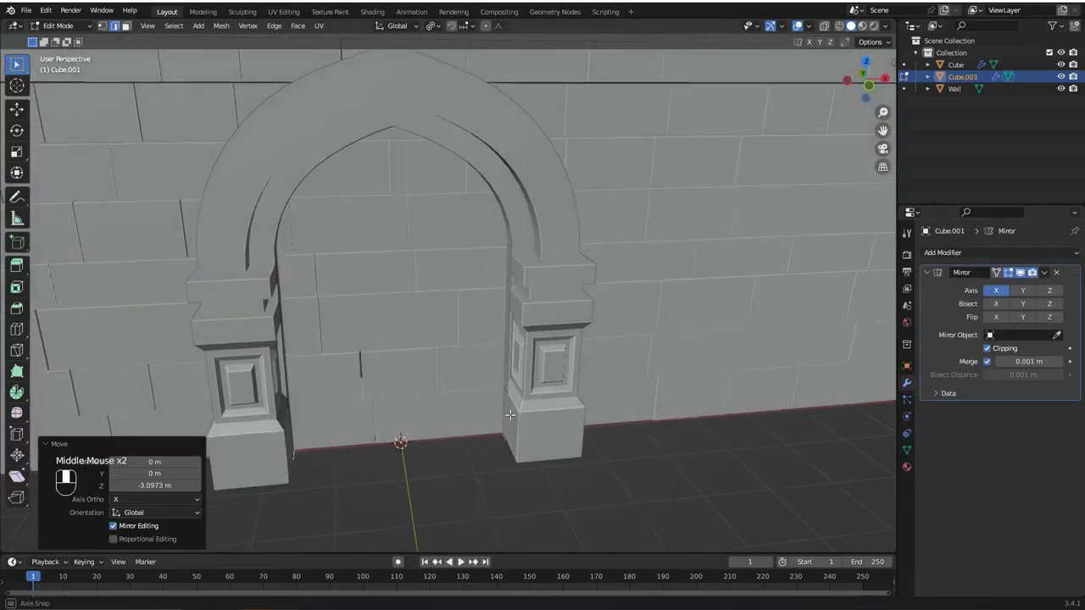
scroll(down, 3)
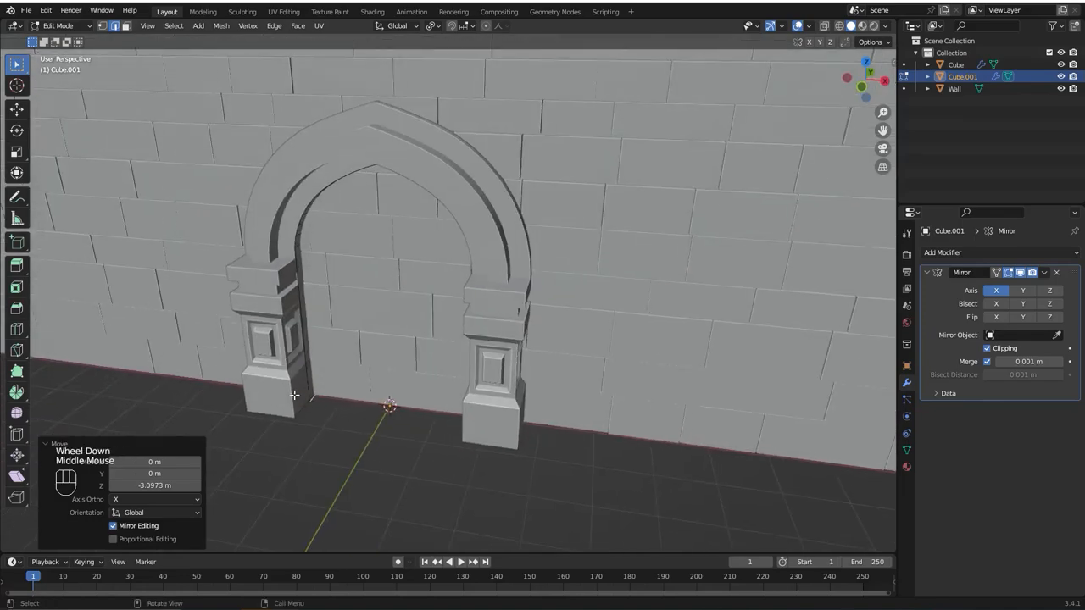
key(Tab)
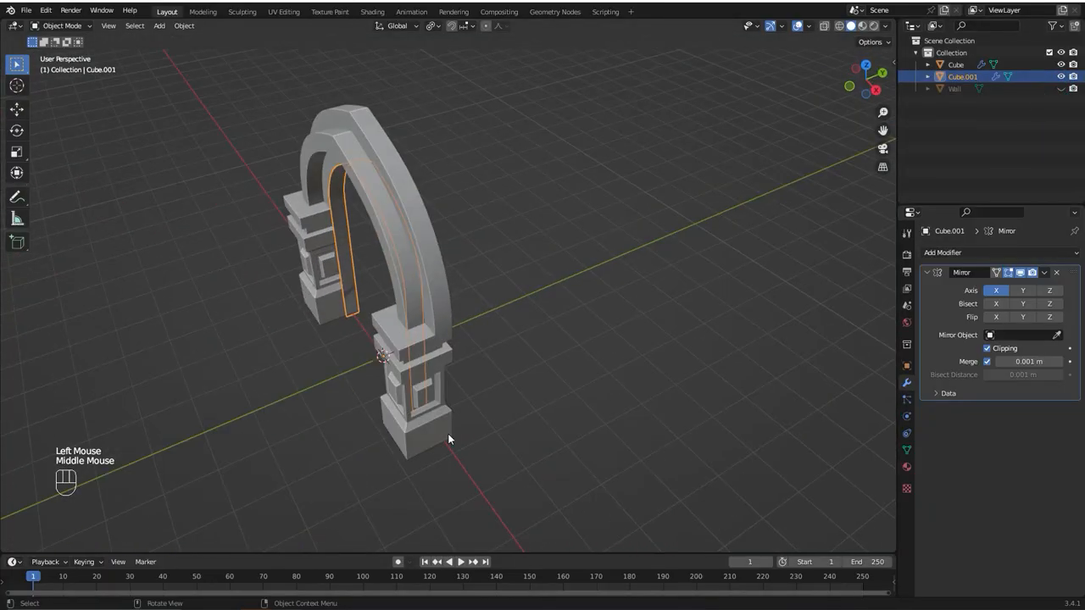
key(s)
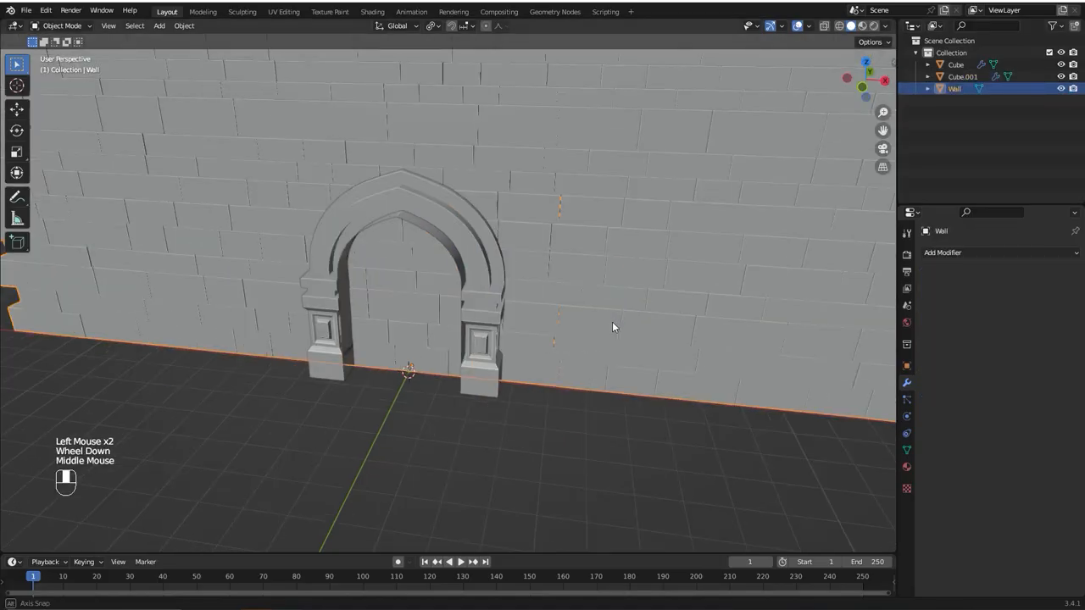
Add a Boolean Difference modifier on Wall with Cube.001 as the object, cutting the doorway
click(942, 251)
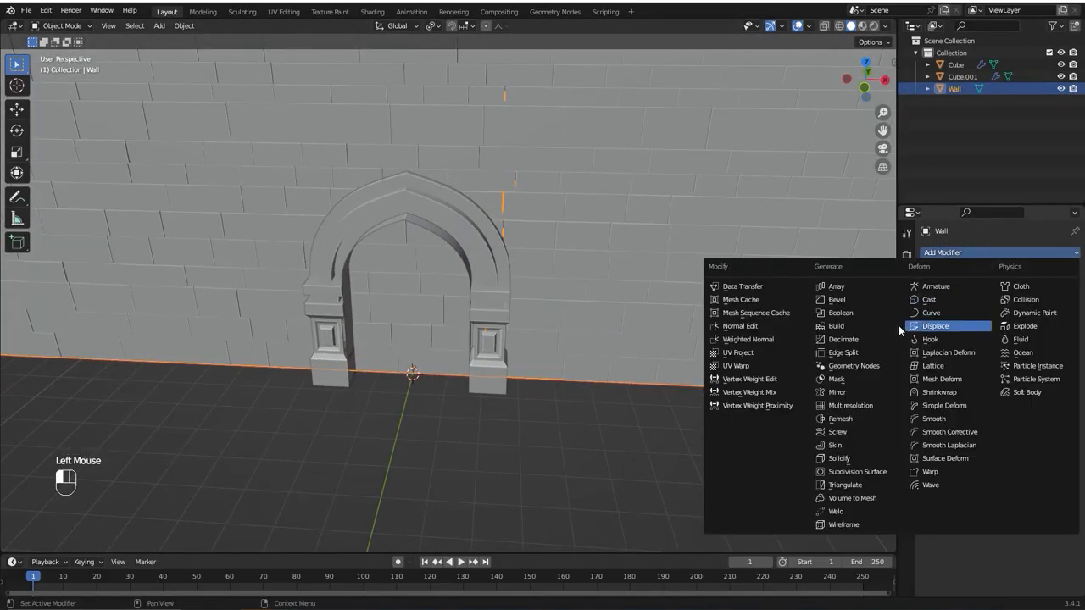
click(840, 312)
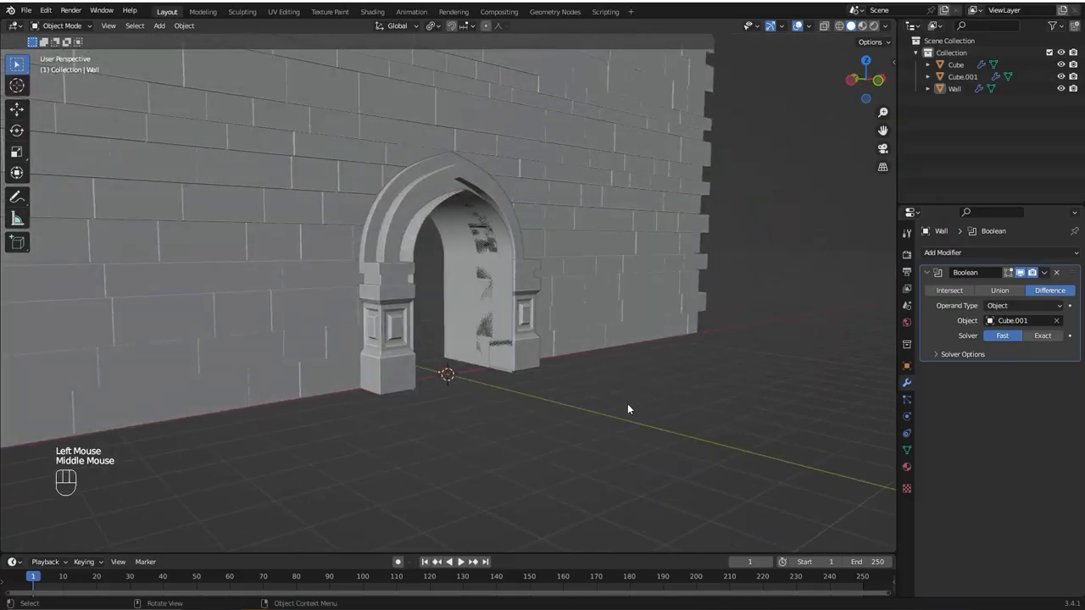
drag(627, 408, 415, 220)
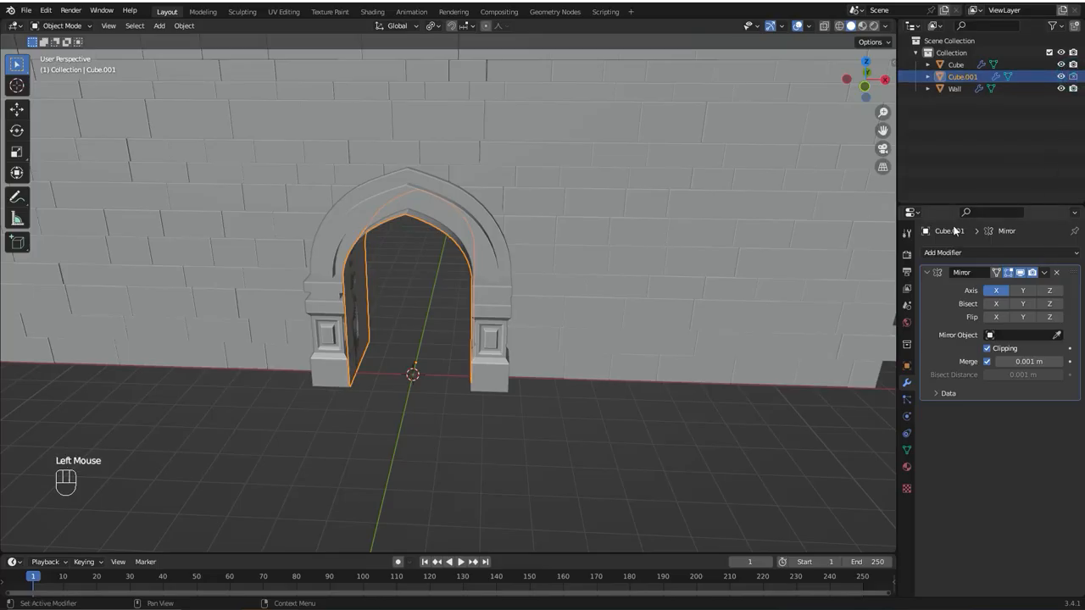
Switch the render engine to Cycles and bring up Cube.001's Visibility settings to hide it from renders and rays
click(907, 363)
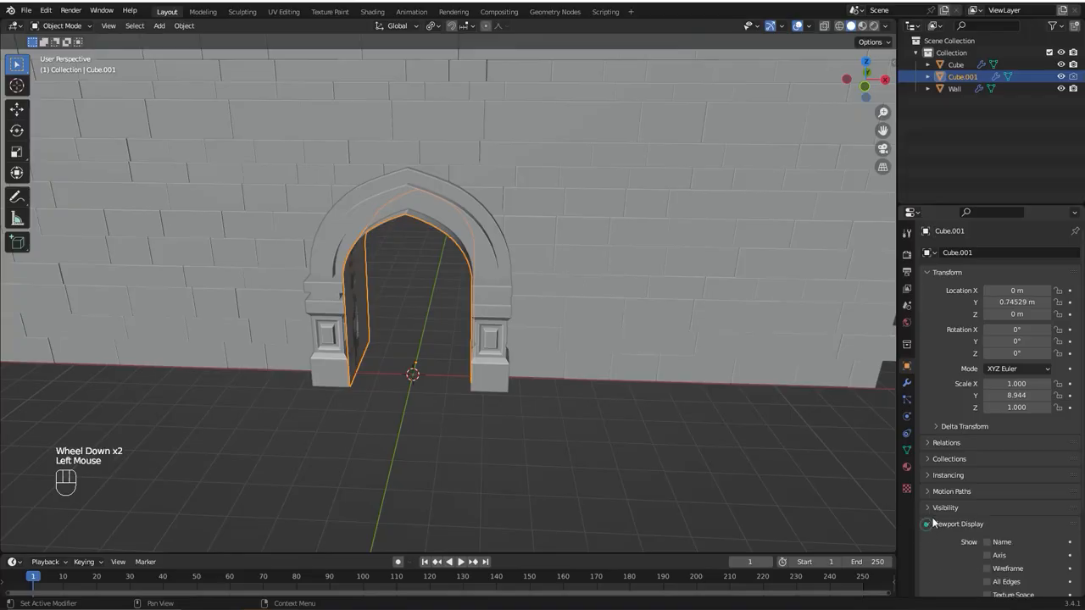
click(1020, 537)
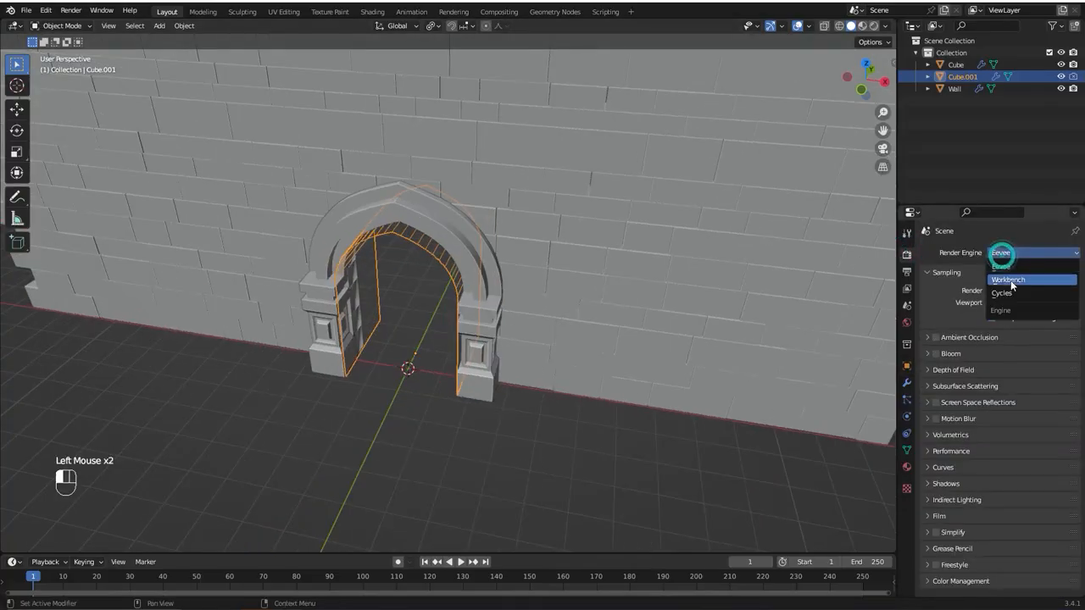
click(1000, 291)
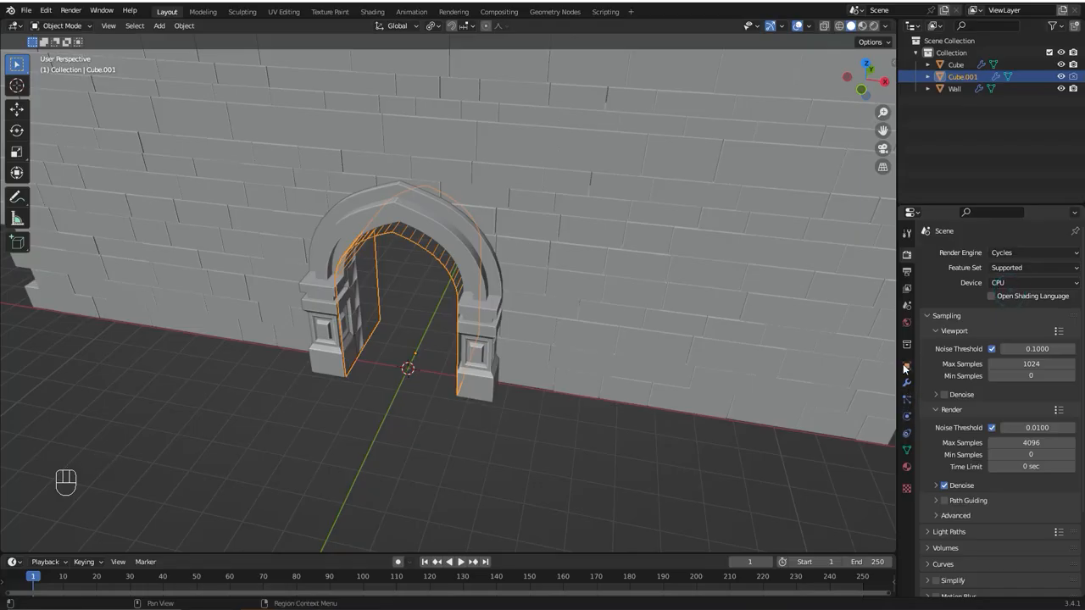
click(907, 366)
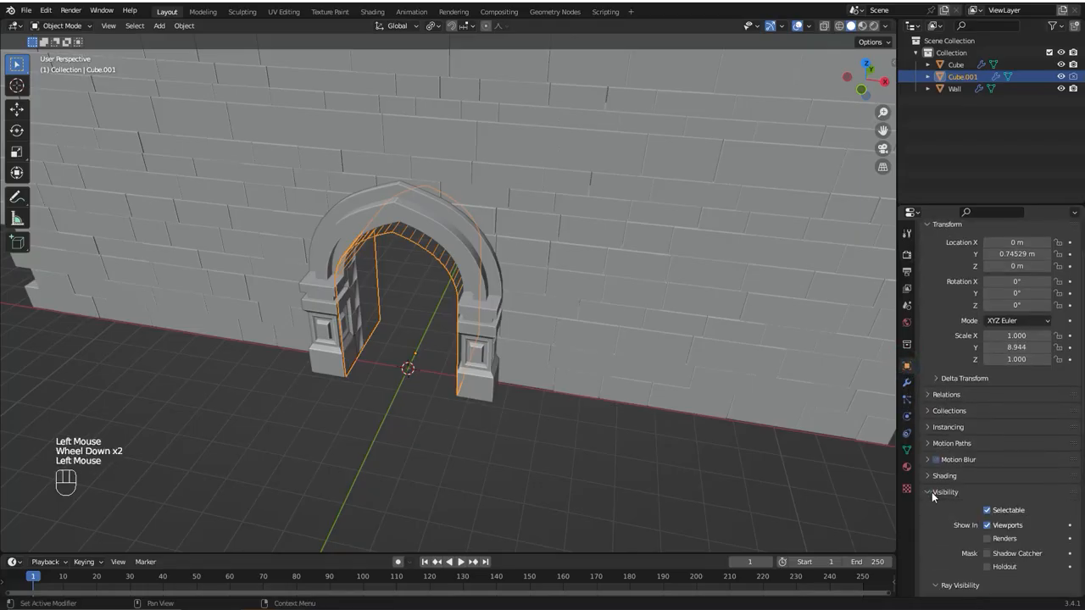
scroll(down, 3)
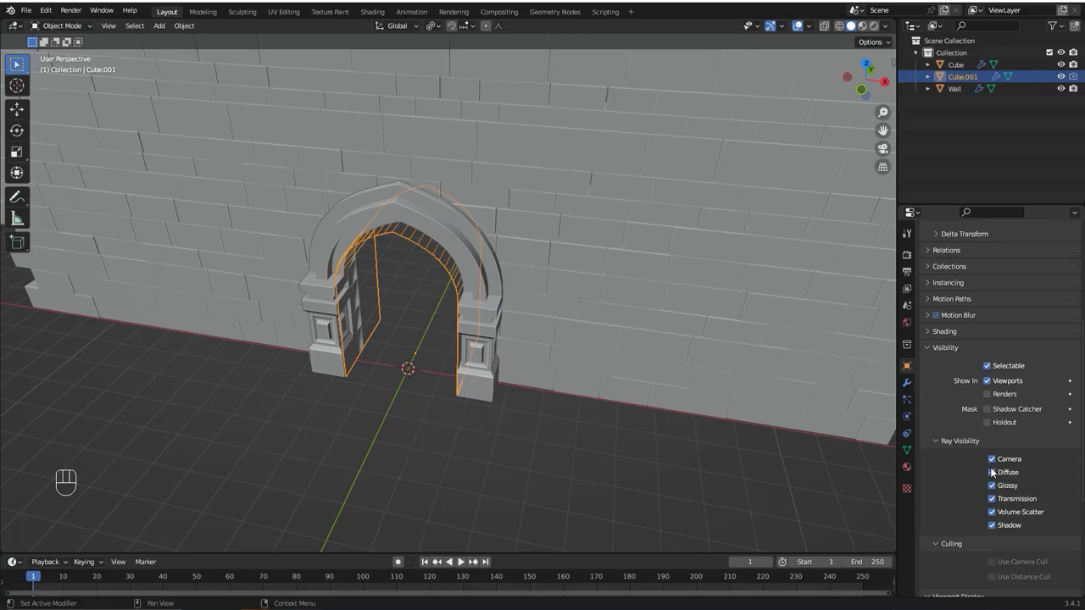
scroll(down, 3)
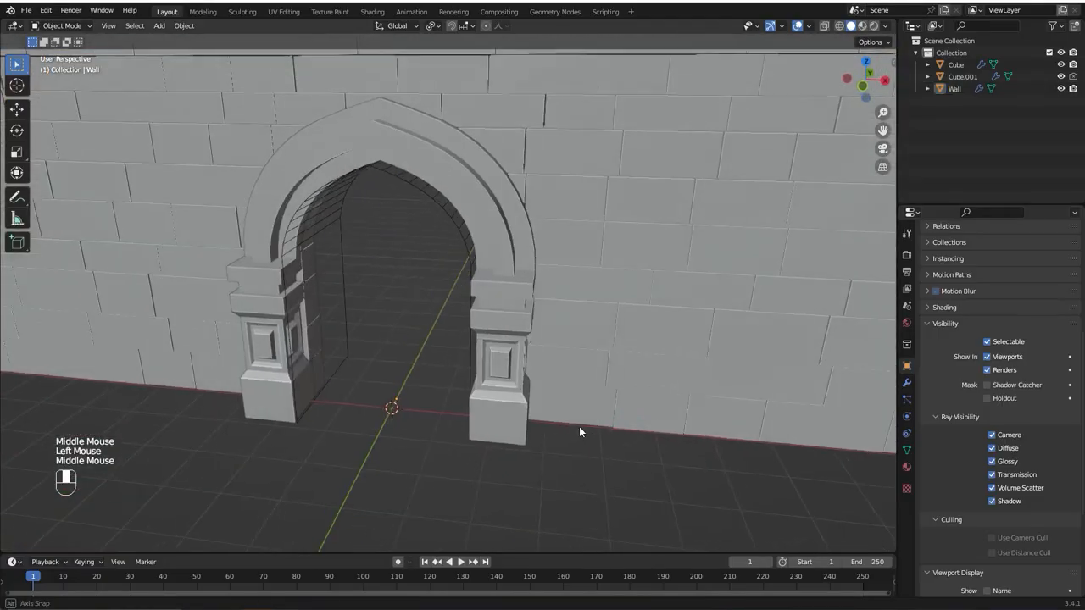
Cancel a test move of the arch, then parent Cube.001 to the arch with Ctrl+P > Object
key(g)
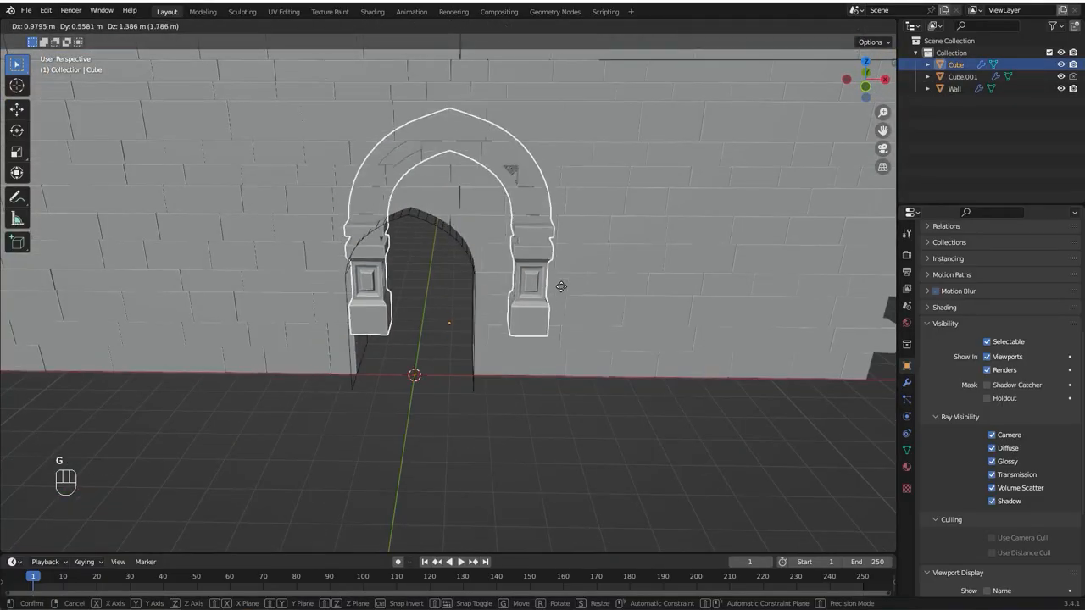
click(498, 386)
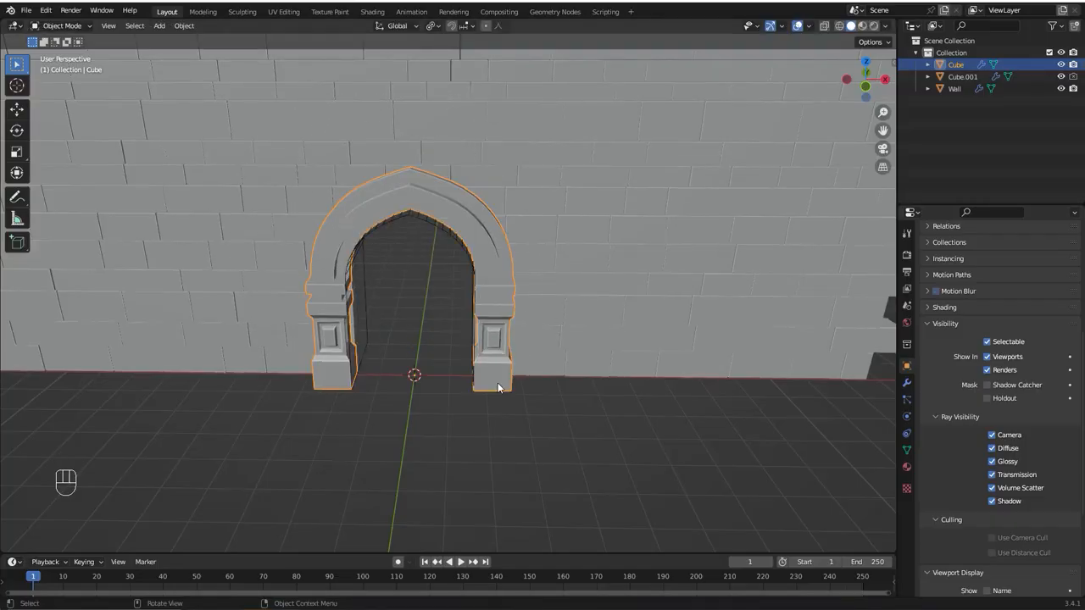
scroll(up, 3)
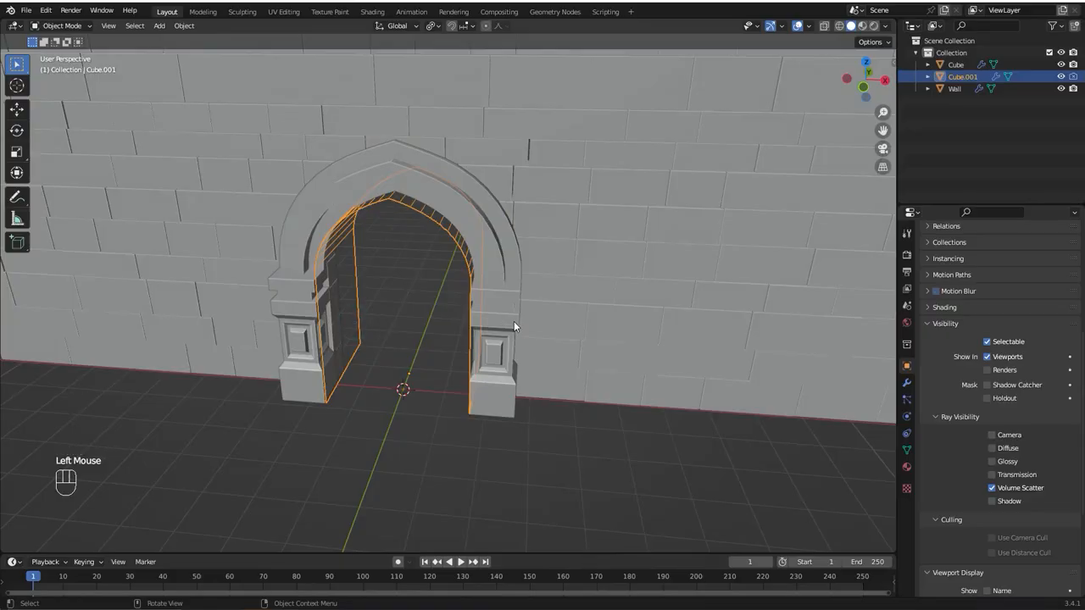
click(505, 309)
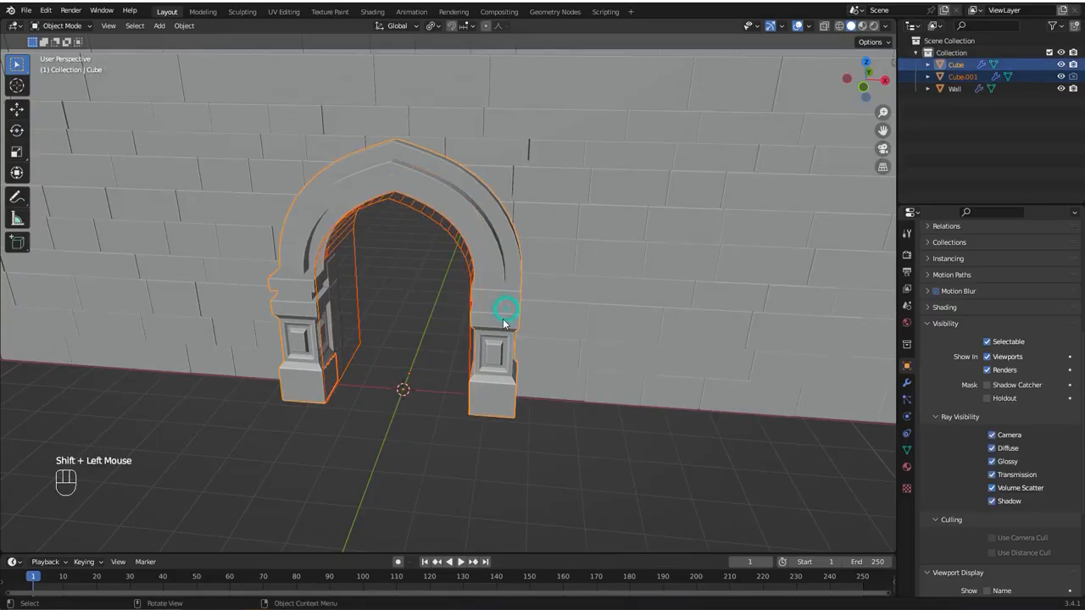
key(ctrl+p)
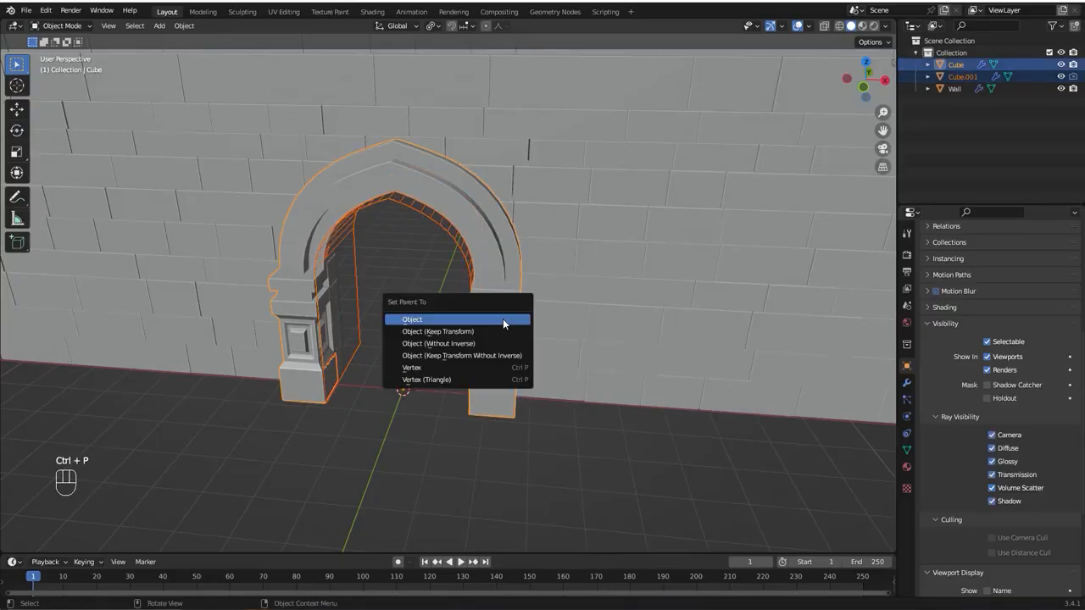
click(412, 318)
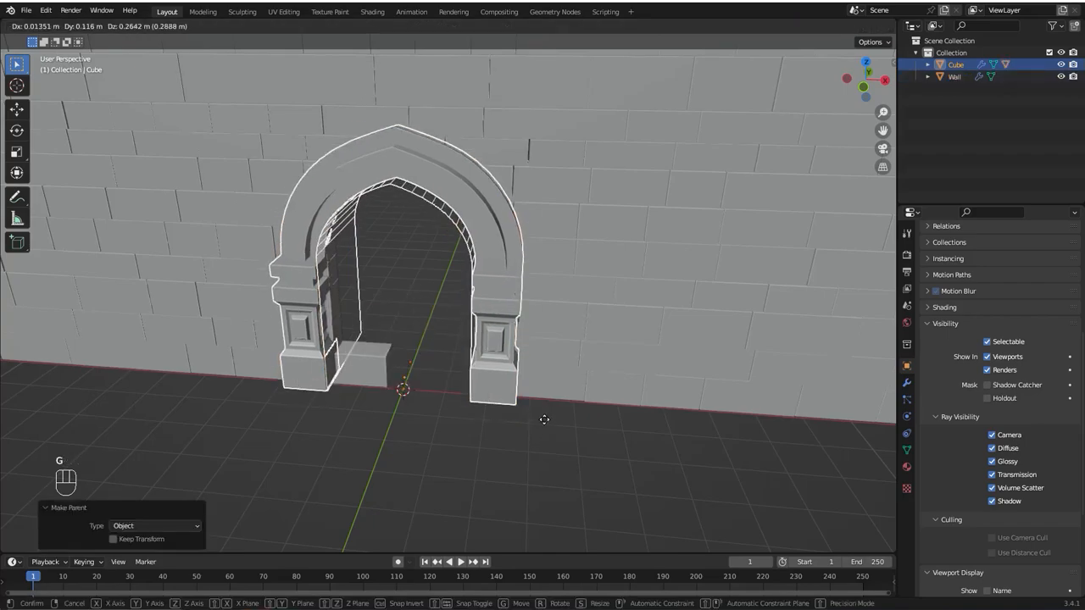